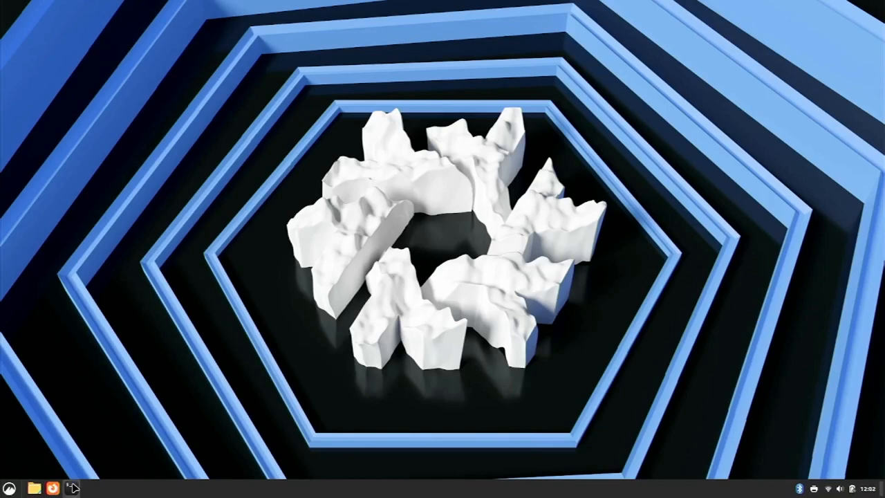
- Change into /etc/nixos/ and open configuration.nix with sudo nano
click(71, 484)
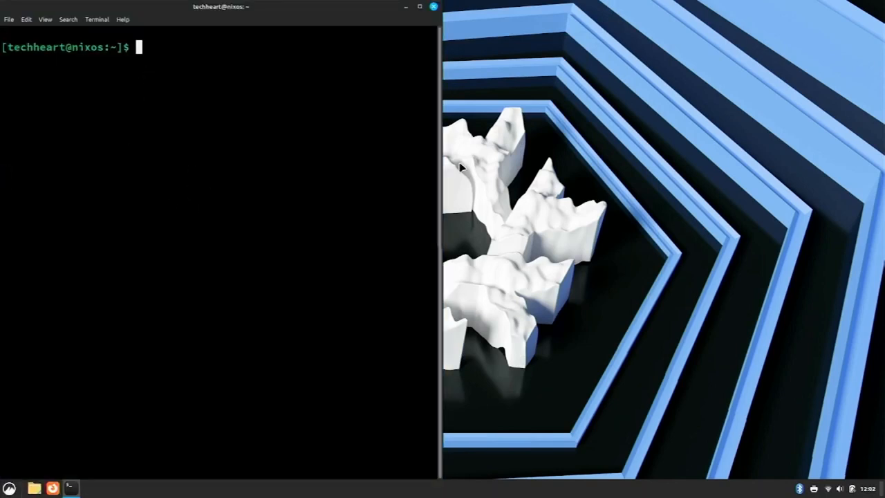
text(cd)
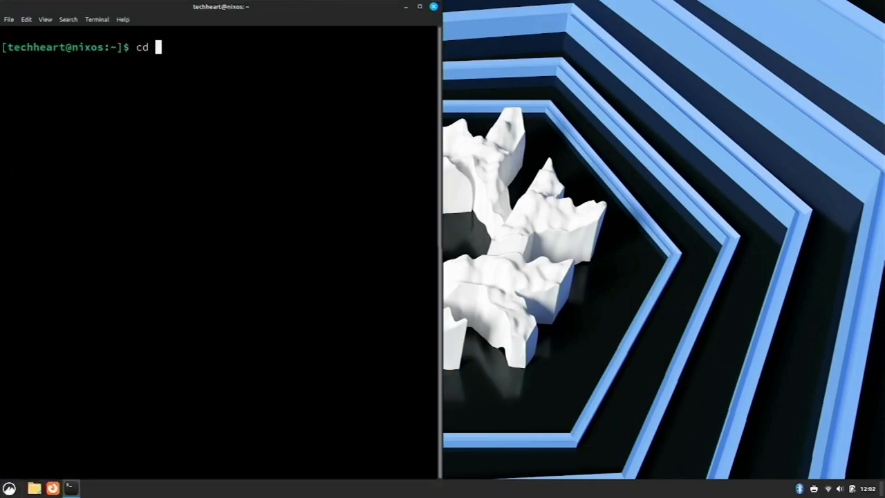
text(/etc/)
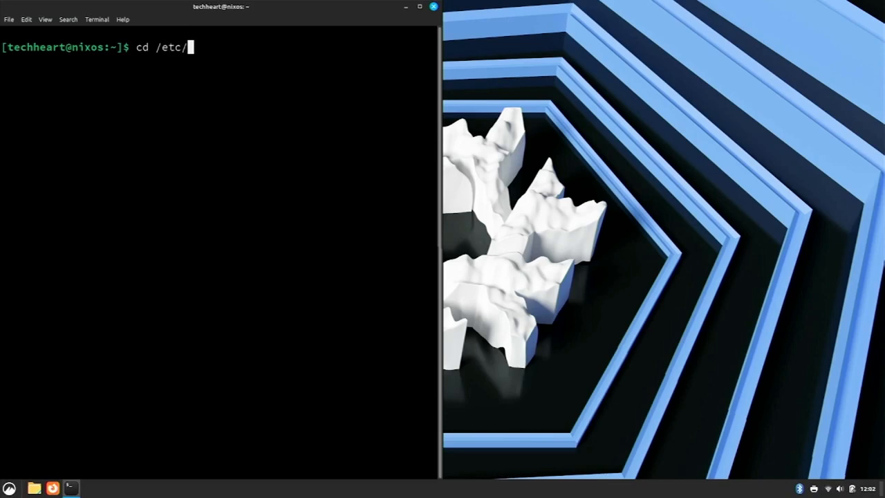
text(nixos/)
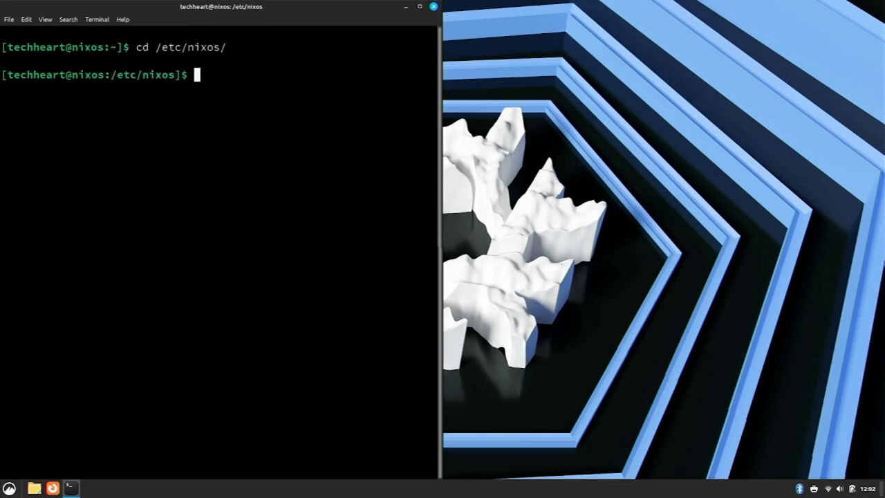
text(sudo nano)
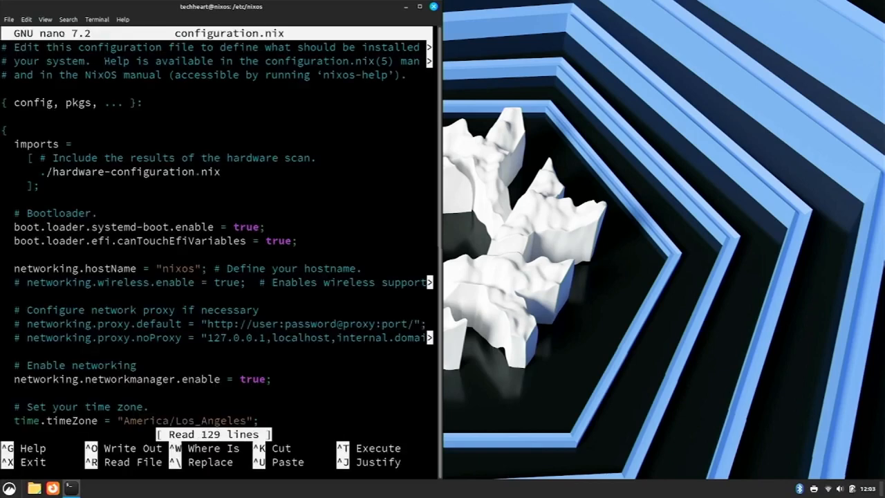
- Add virtualbox to environment.systemPackages, then bring up Firefox to check the package name
scroll(down, 3)
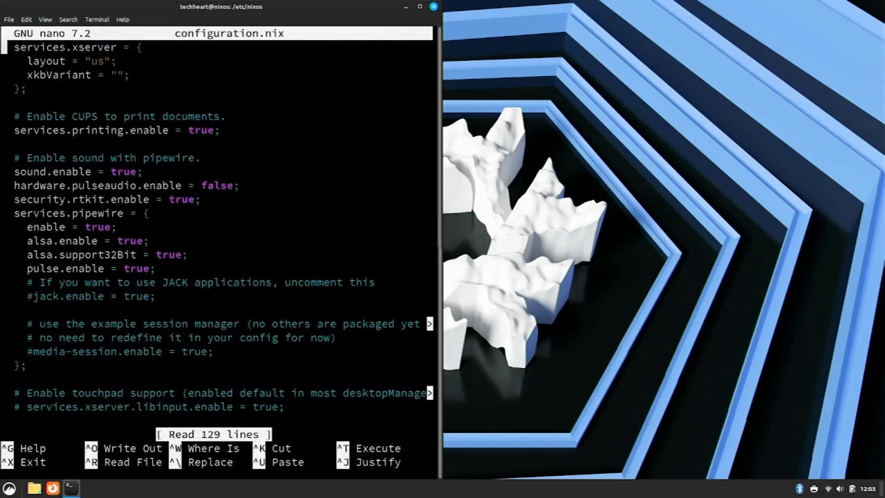
scroll(down, 3)
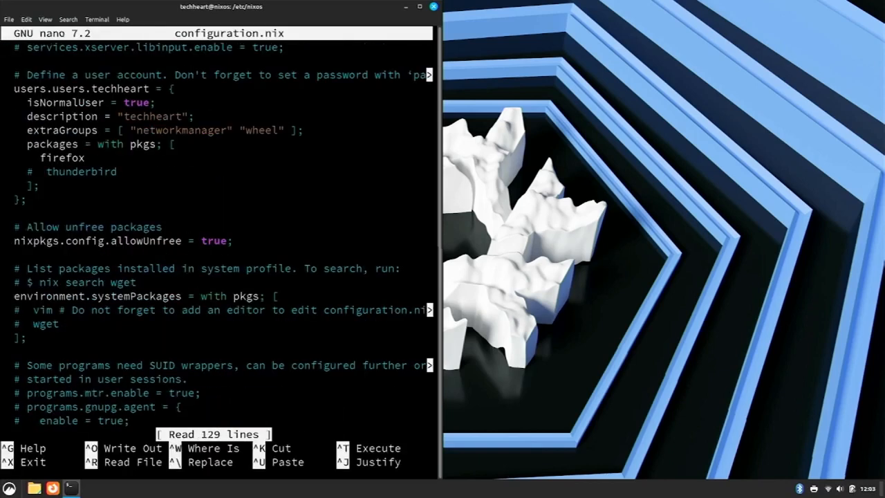
scroll(down, 3)
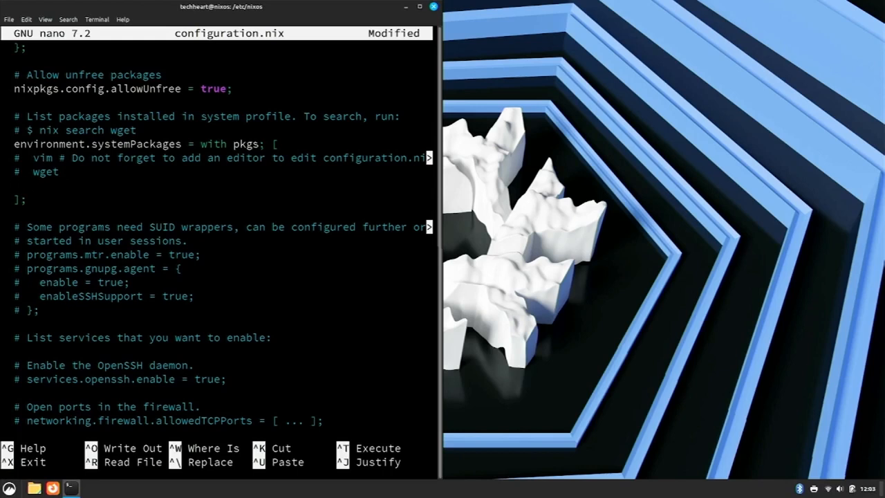
text(virtualbox)
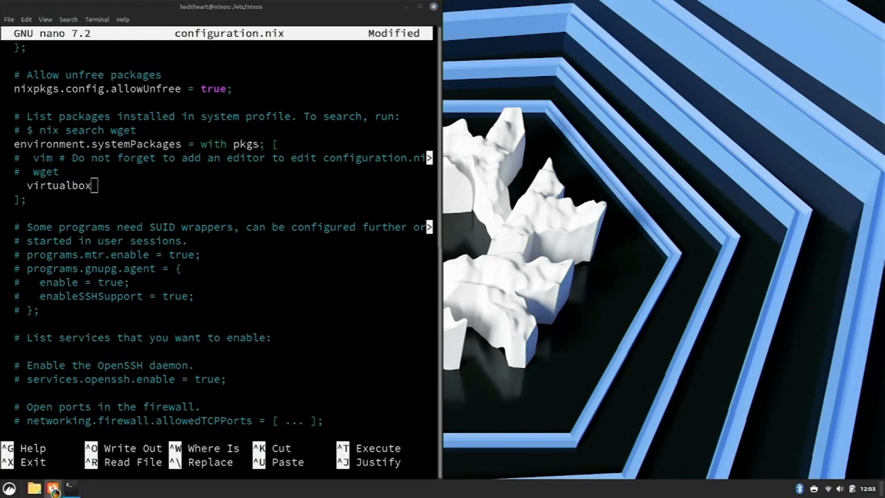
click(55, 487)
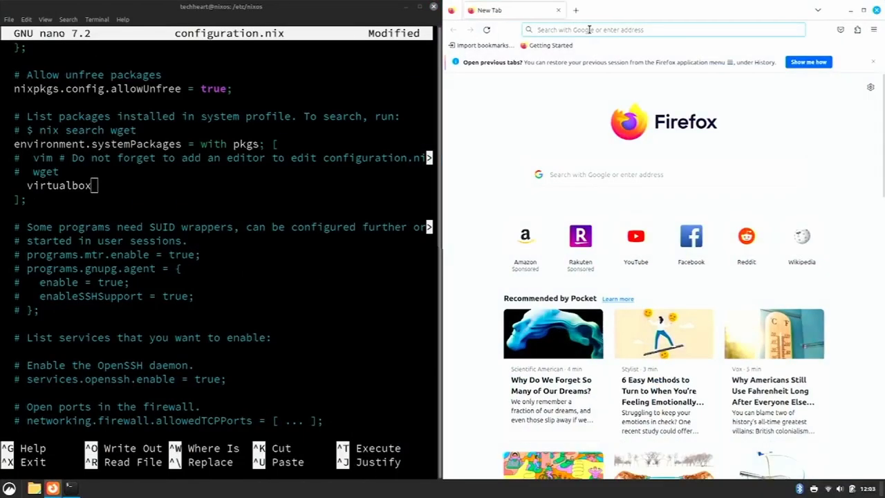
- Search NixOS Search - Packages for virtualbox and list the matching results
text(nixos packages)
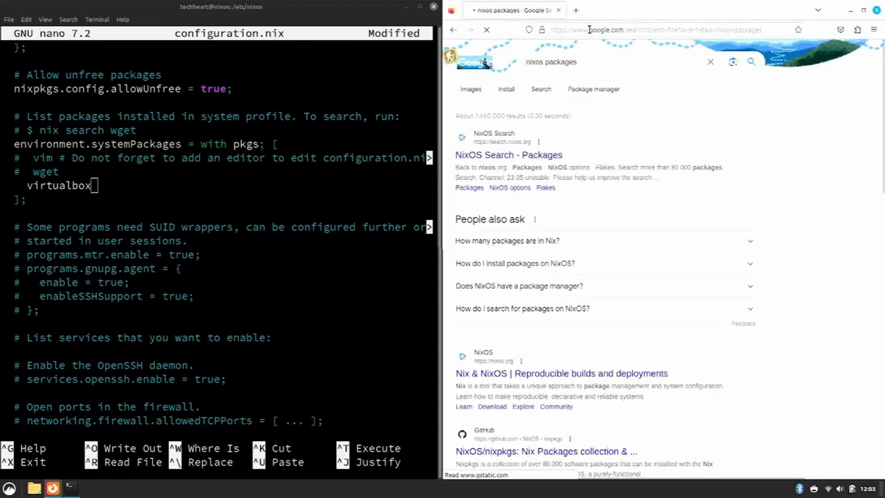
click(509, 155)
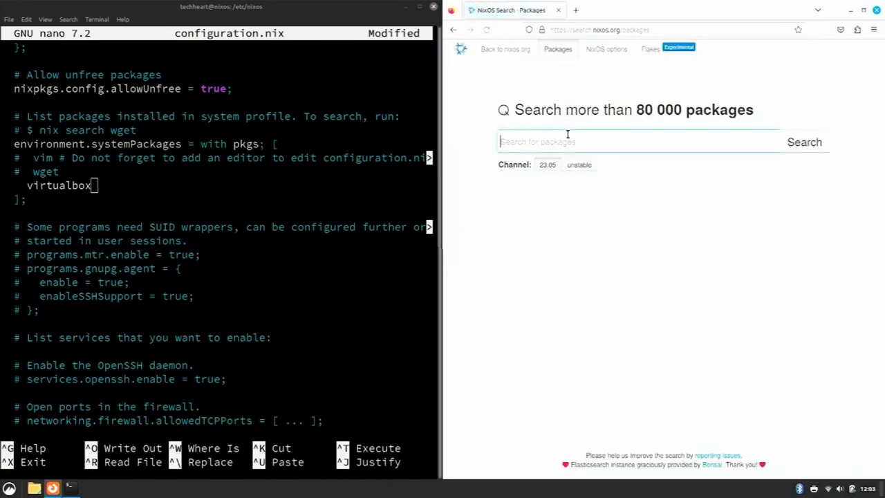
text(virtualbox)
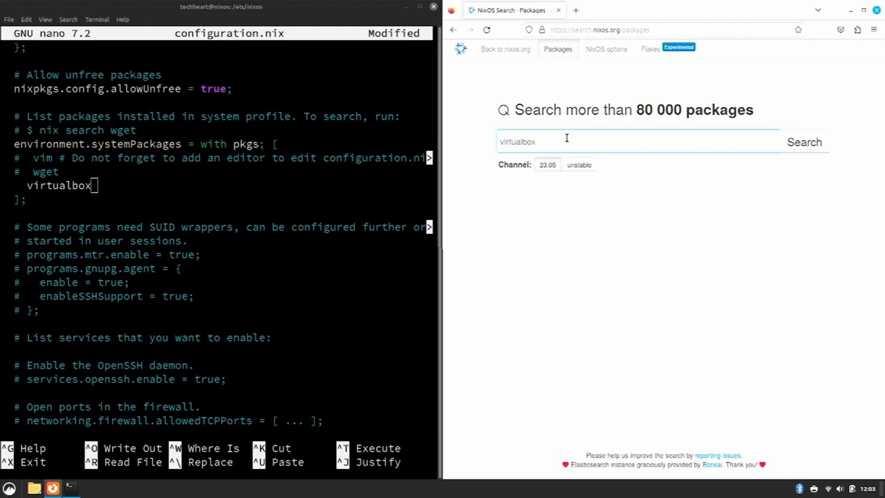
click(803, 141)
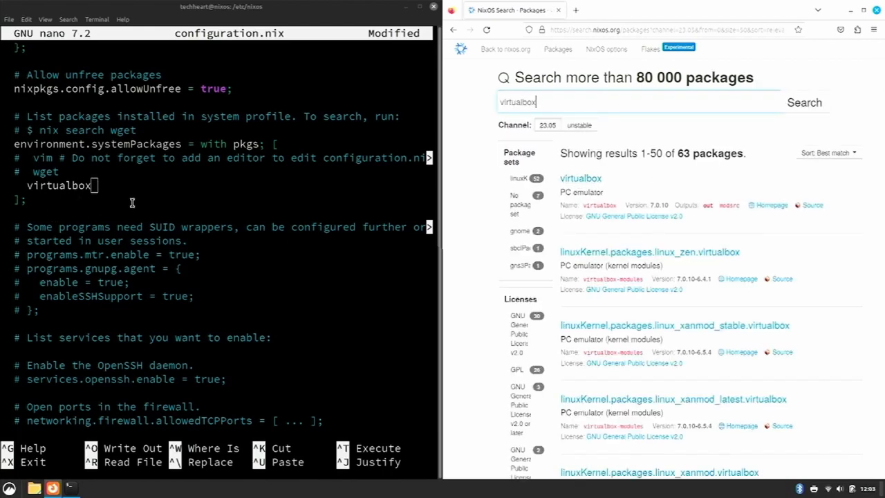
- Add vim on a new line below virtualbox and exit nano with Ctrl+X, saving
key(Enter)
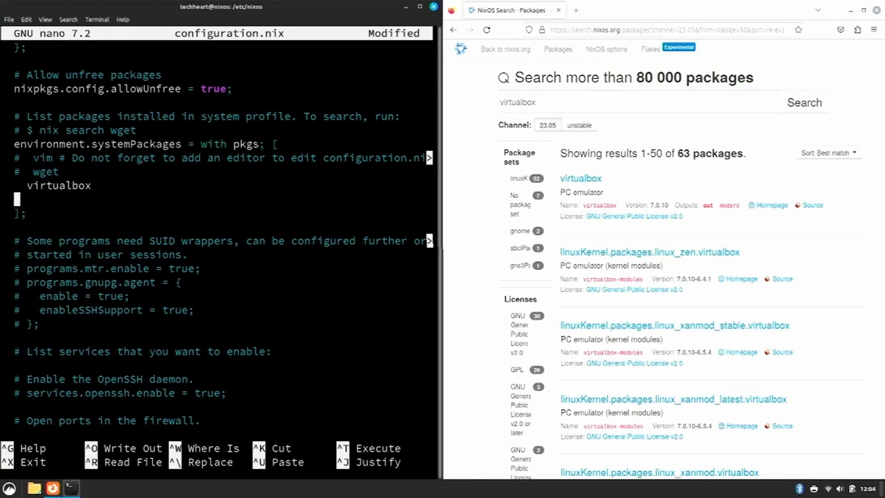
text(vim)
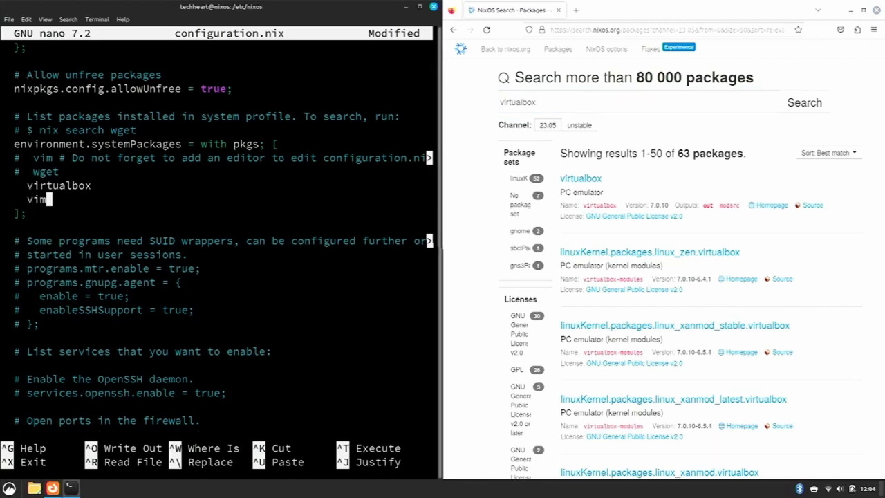
key(ctrl+x)
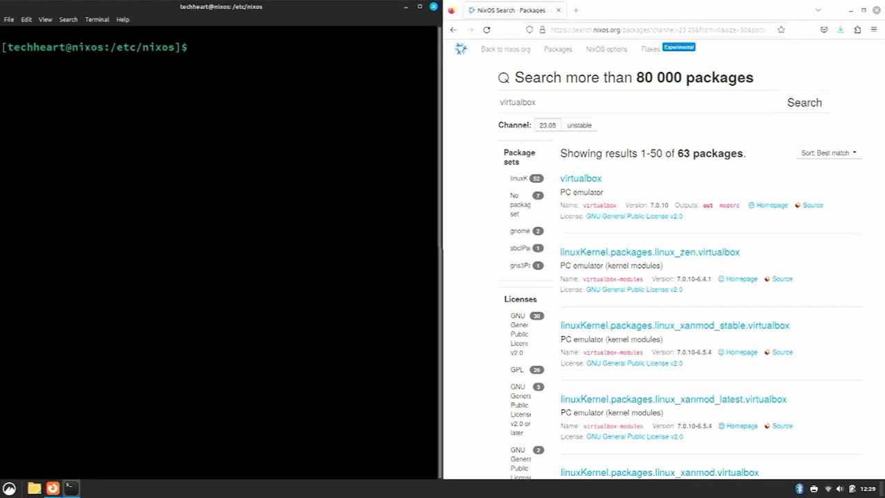
- Run sudo nixos-rebuild switch and sudo nixos-rebuild test to apply the new packages
text(sudo)
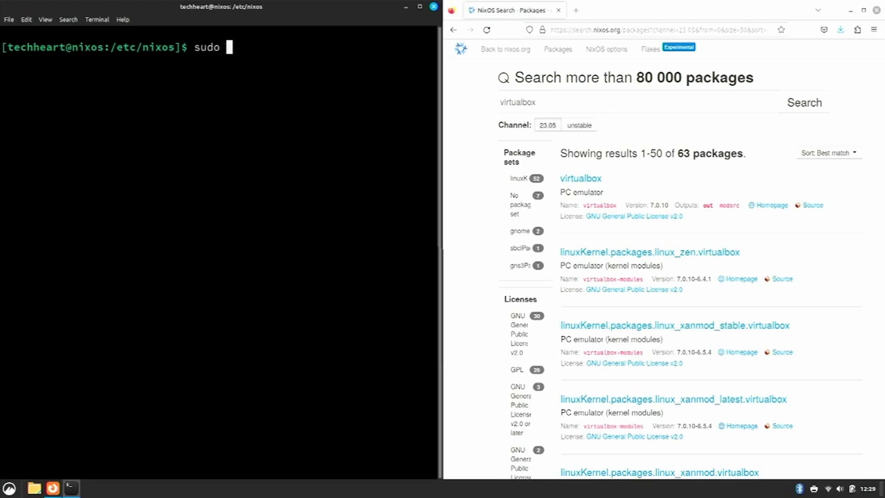
text(nixos-rebuild)
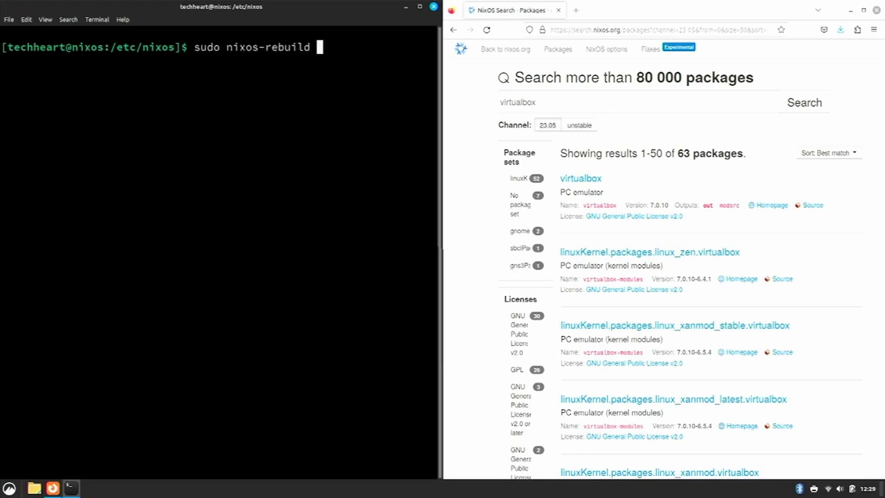
text(switch)
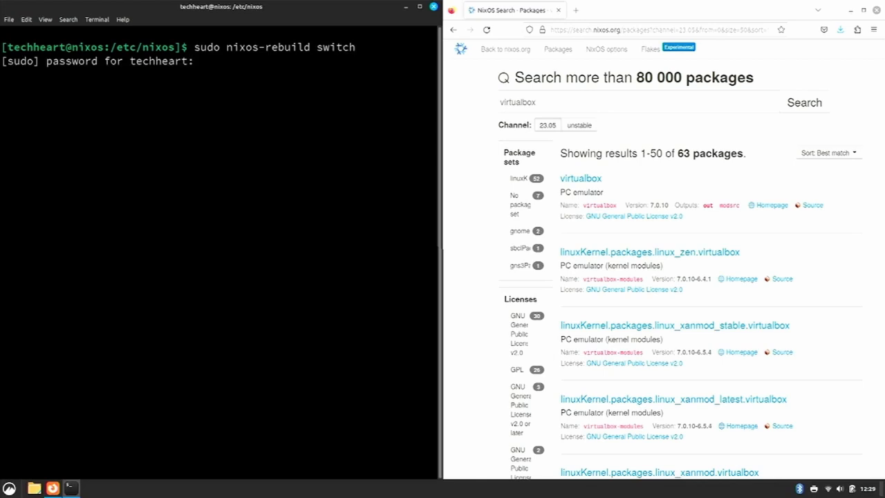
text(sudo nixos-rebuild test)
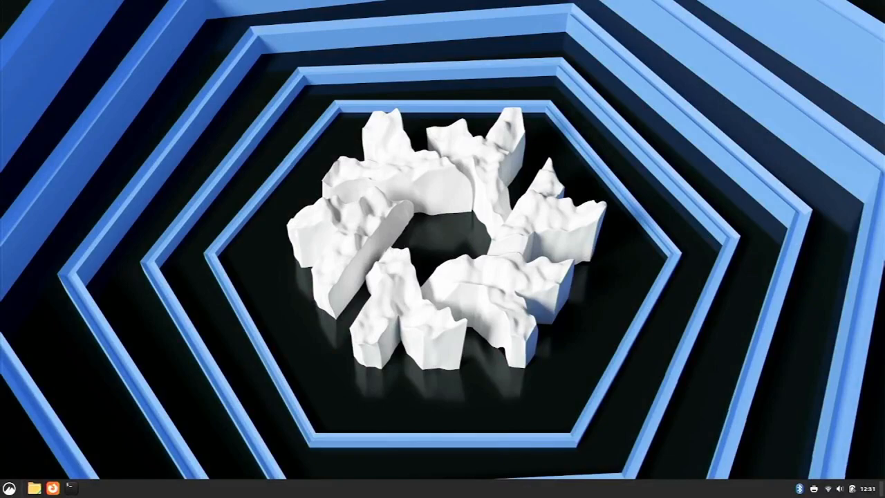
- Launch Oracle VM VirtualBox from the Cinnamon menu by searching 'virt'
click(9, 484)
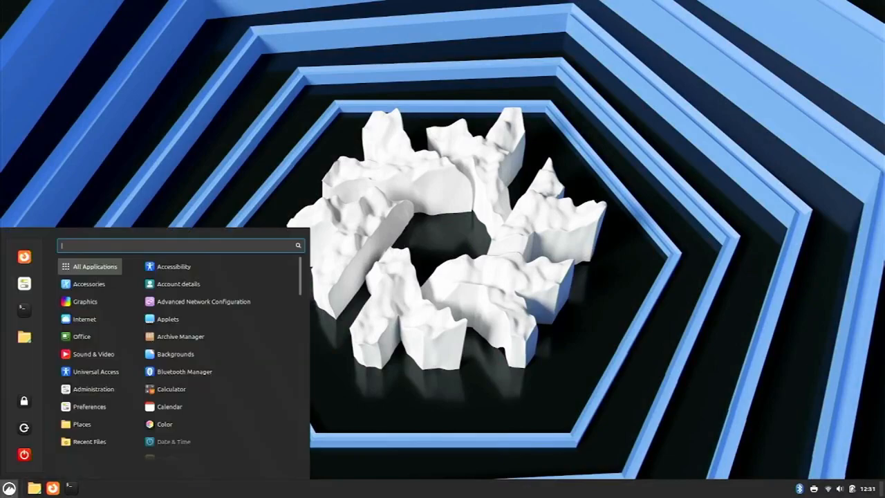
text(virt)
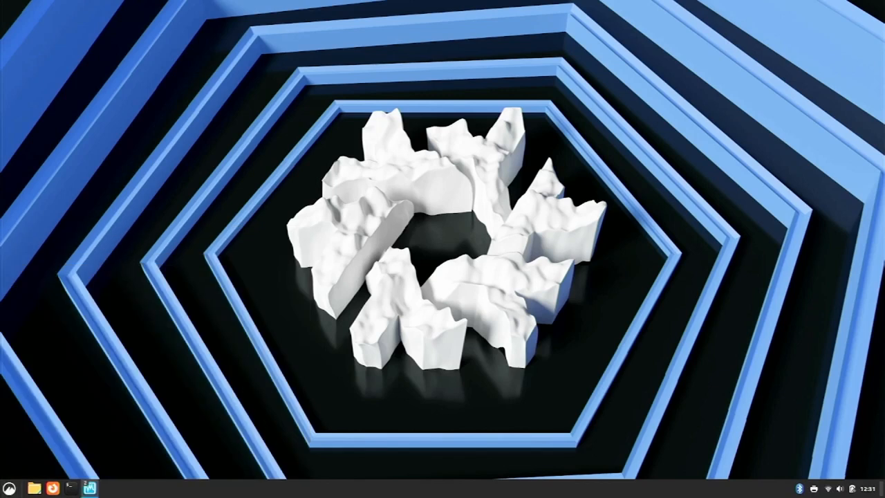
click(90, 484)
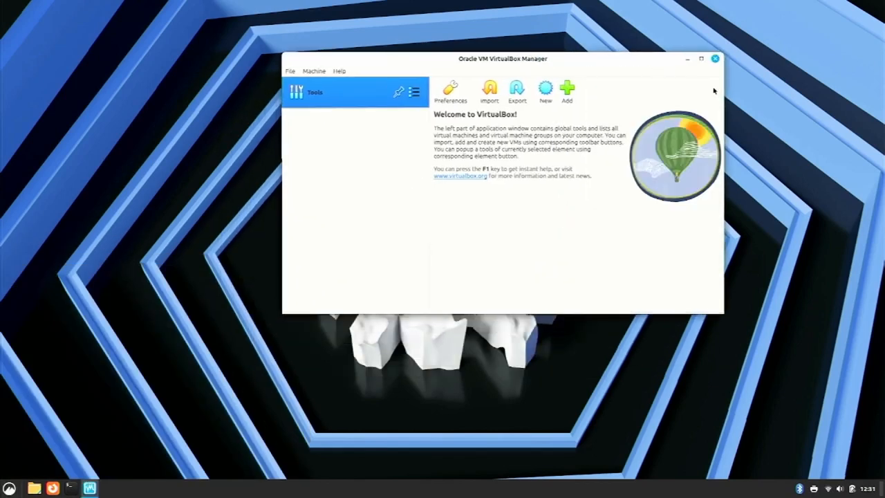
- Import the Whonix .ova from Downloads, creating the Gateway and Workstation machines
click(491, 90)
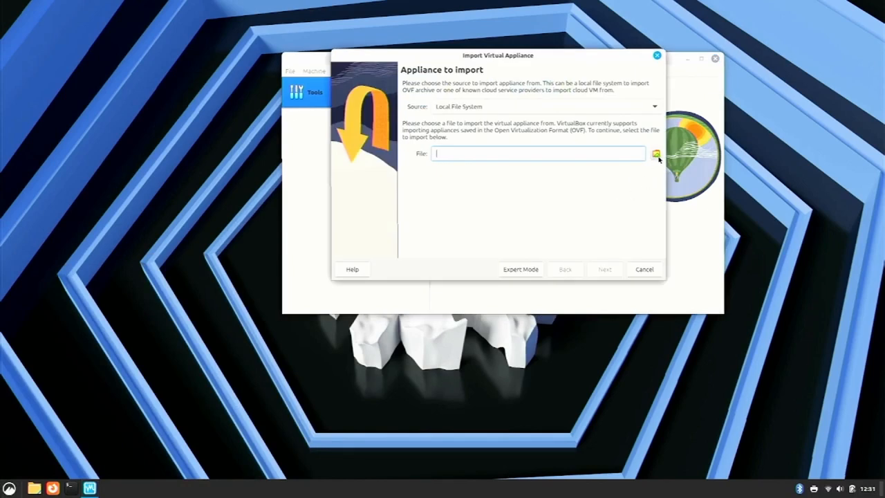
click(656, 154)
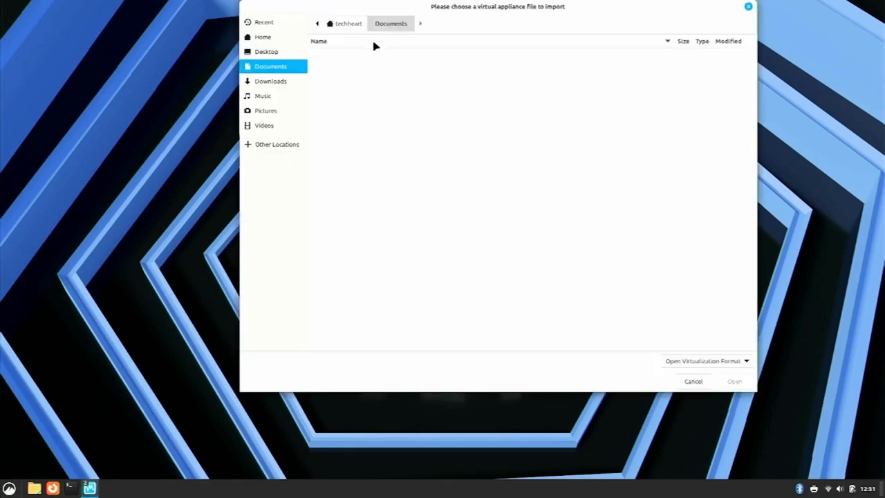
click(271, 80)
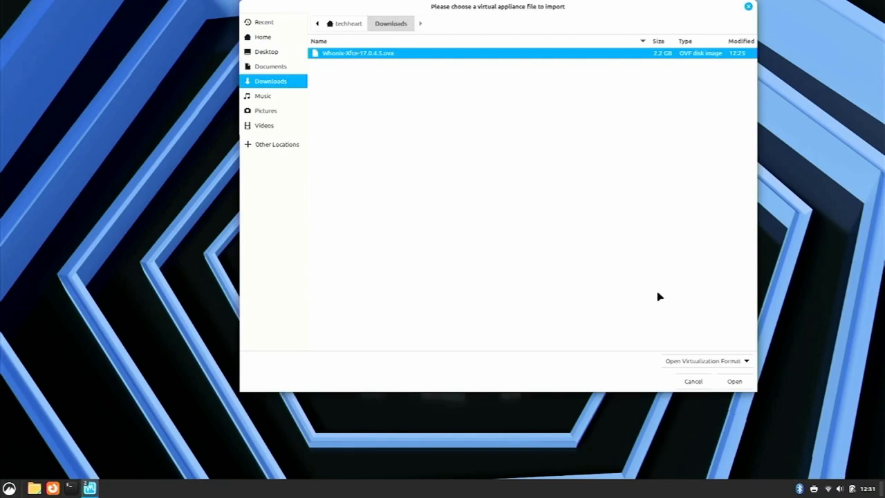
click(736, 381)
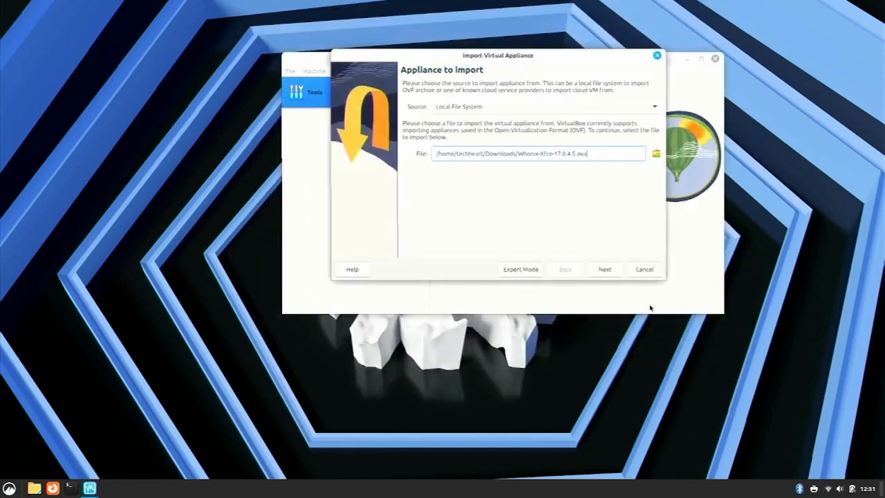
click(605, 268)
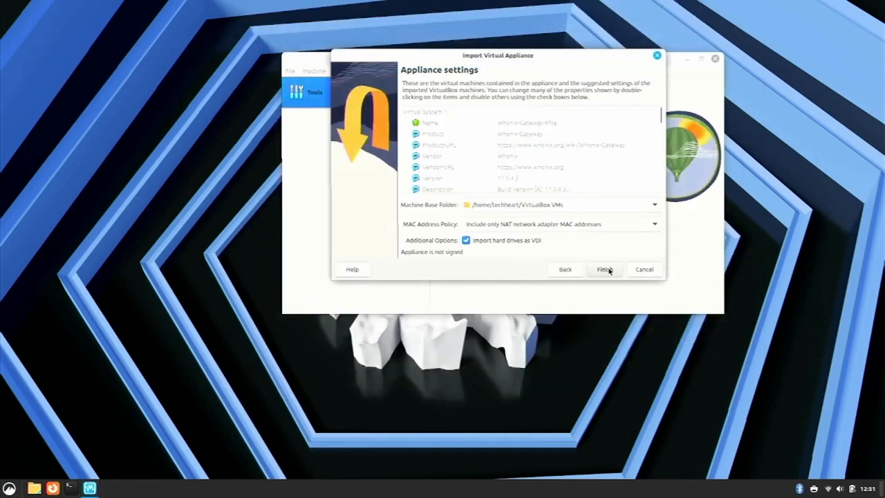
click(605, 269)
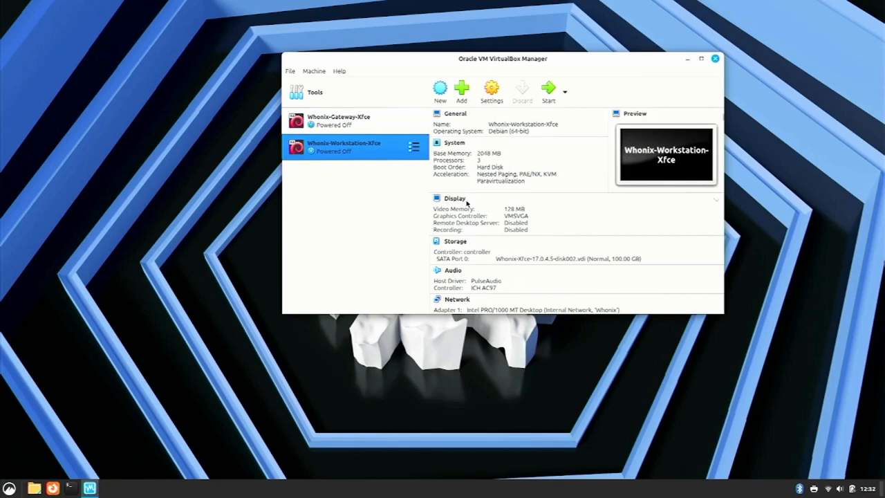
- Start Whonix-Gateway-Xfce and dismiss the resulting kernel driver not installed error
click(352, 119)
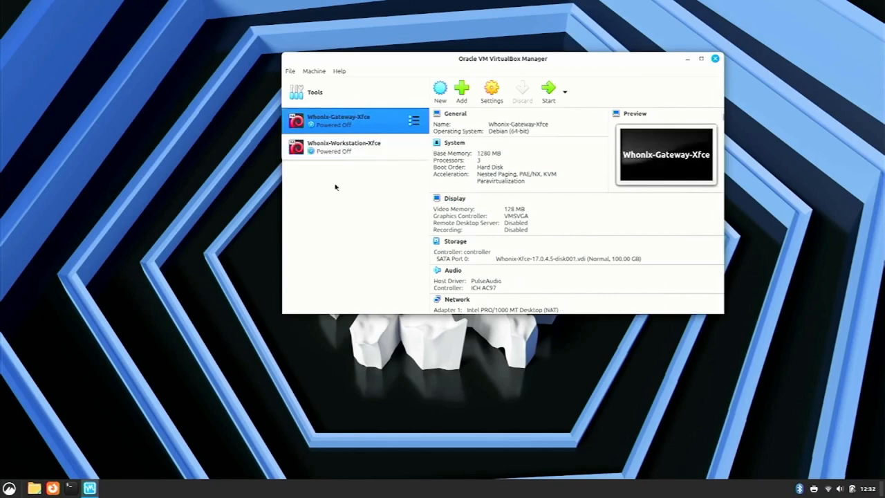
mouse_move(372, 226)
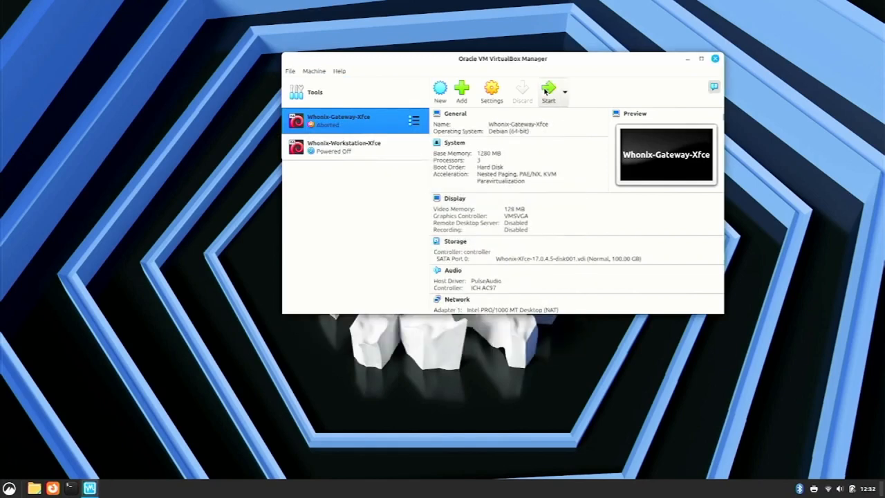
click(550, 89)
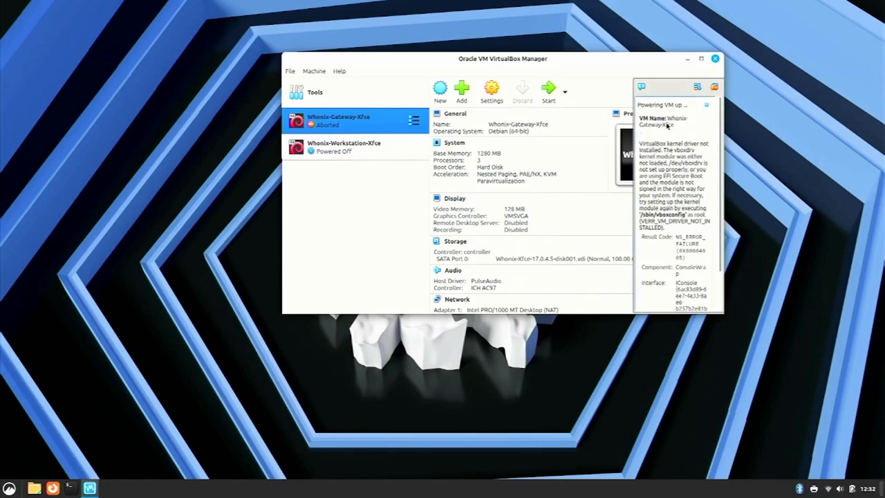
mouse_move(643, 141)
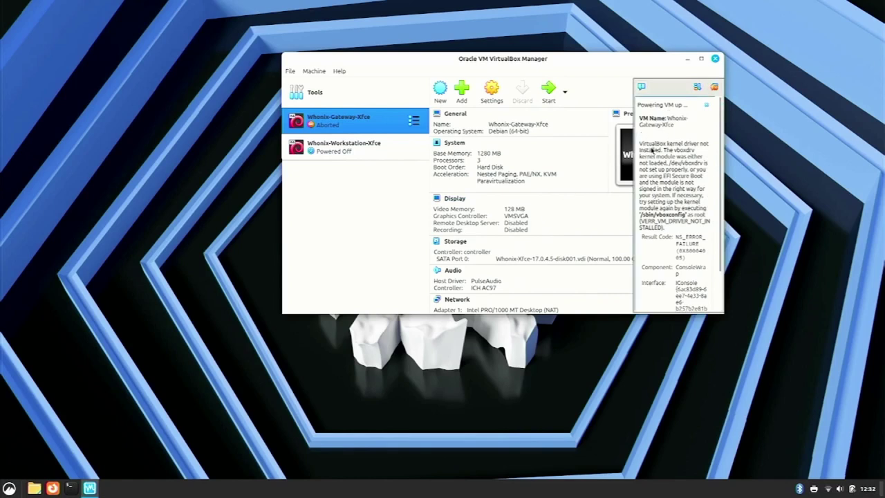
mouse_move(653, 150)
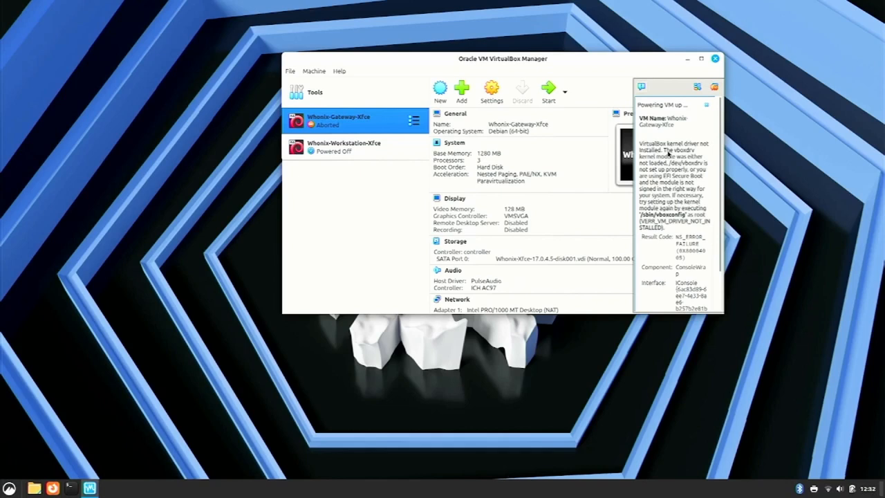
mouse_move(686, 168)
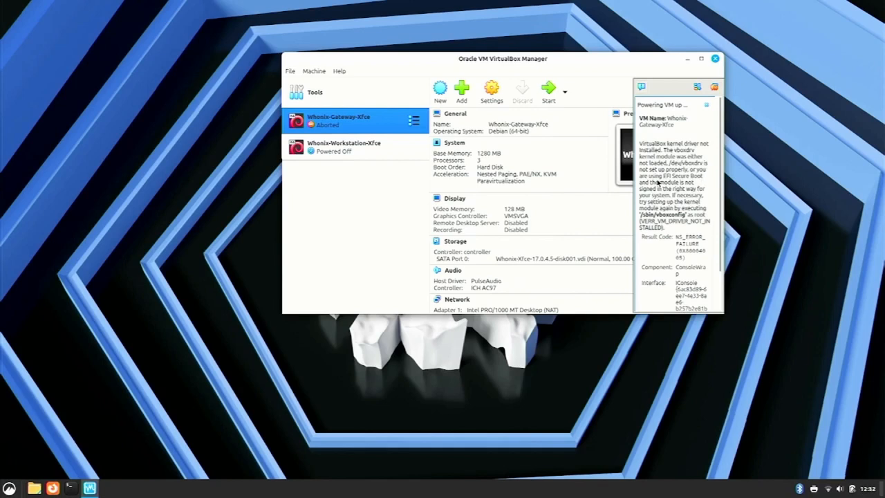
mouse_move(675, 188)
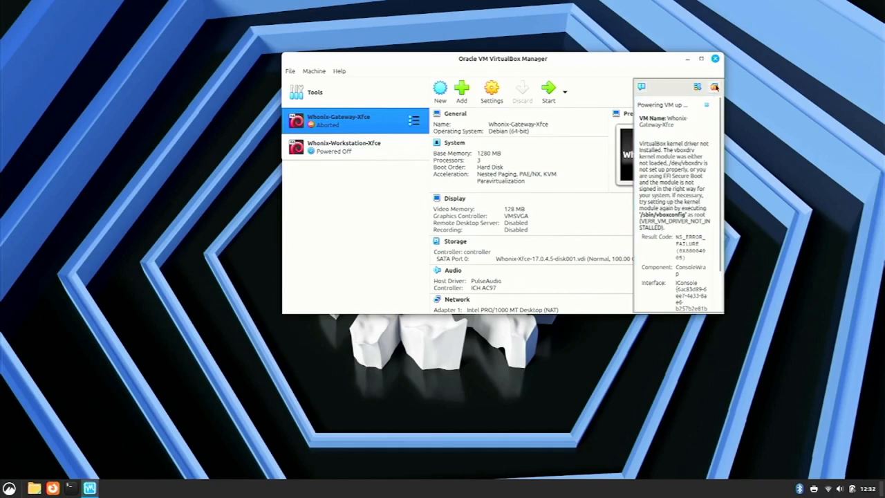
click(714, 86)
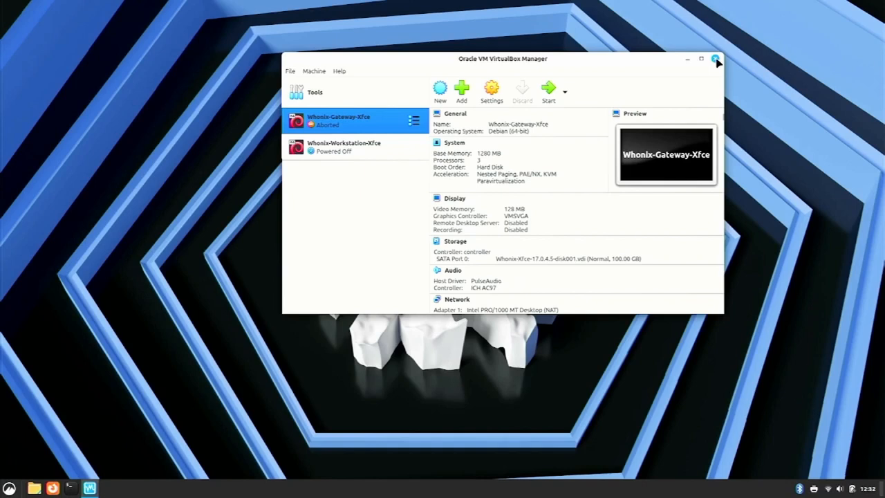
- Close VirtualBox Manager and search for the NixOS Wiki VirtualBox page in a new Firefox tab
click(717, 61)
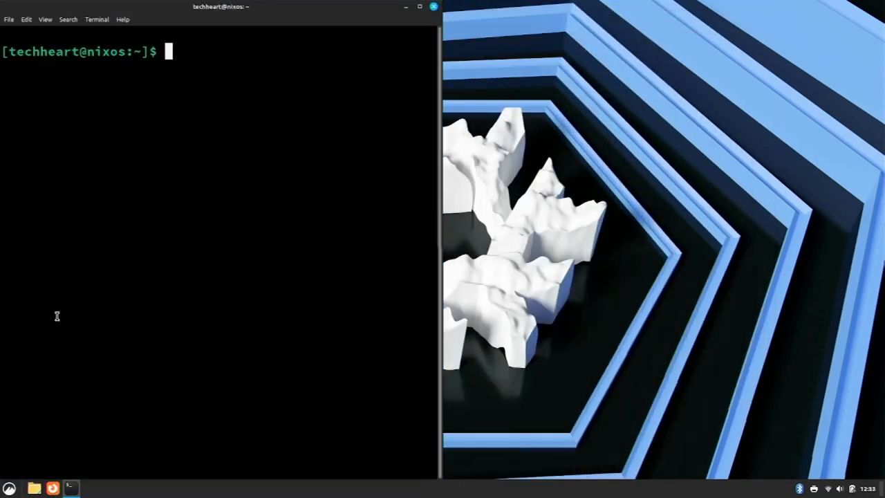
click(53, 487)
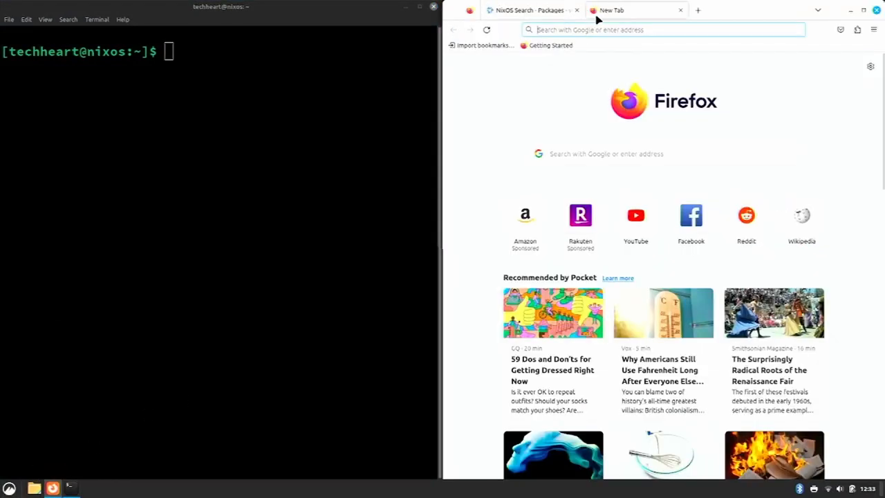
text(nixos.wiki/wiki/VirtualBox)
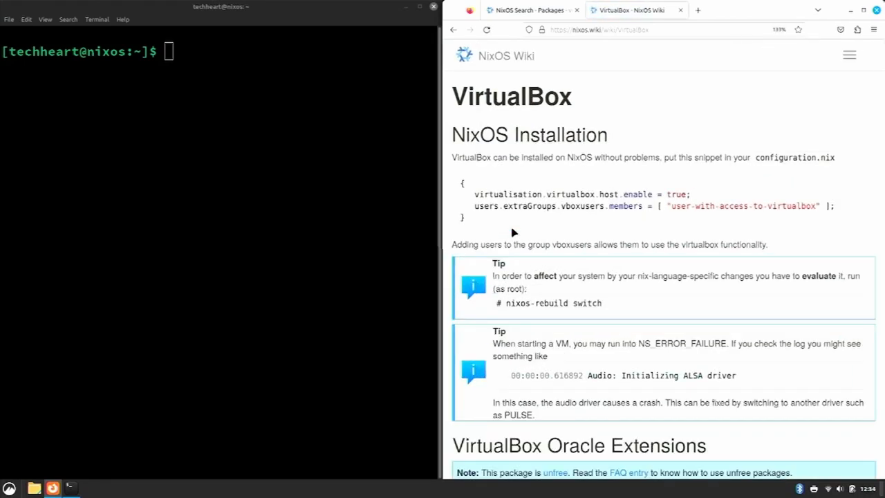
scroll(down, 3)
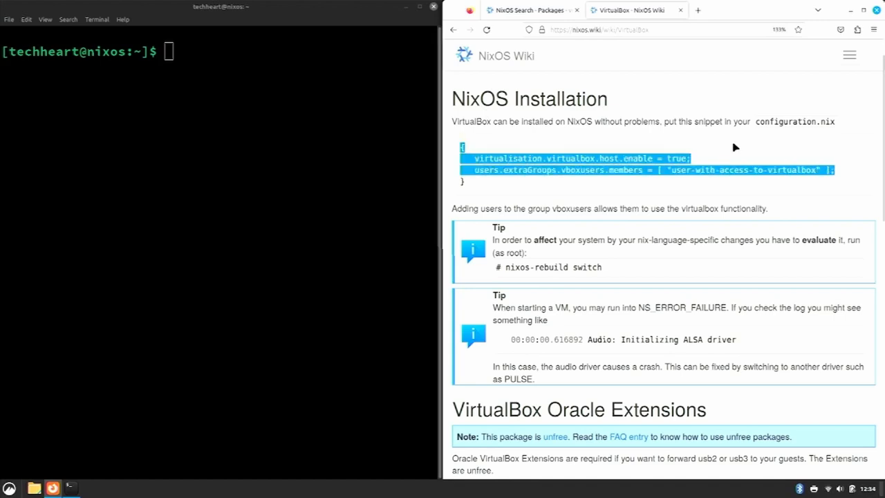
scroll(down, 3)
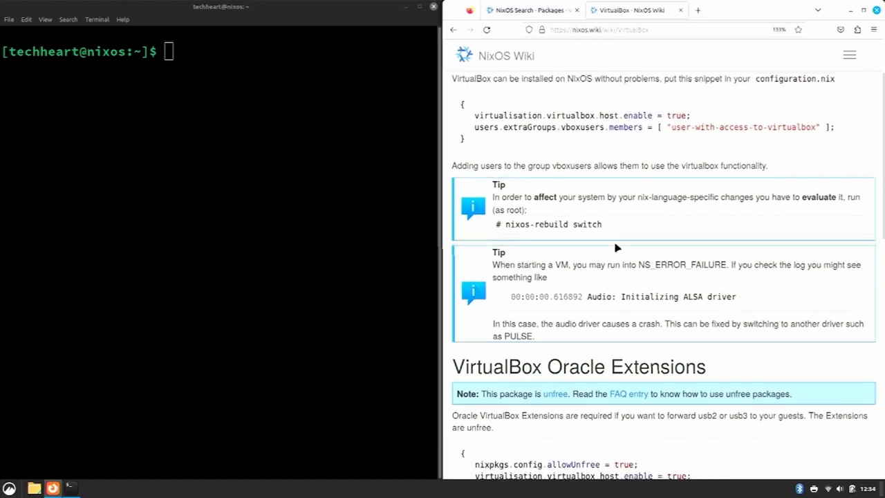
scroll(up, 3)
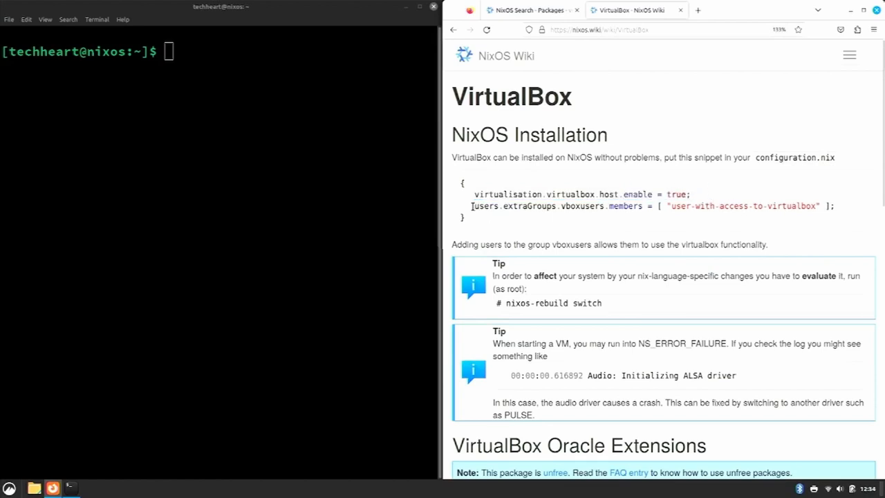
drag(473, 206, 606, 206)
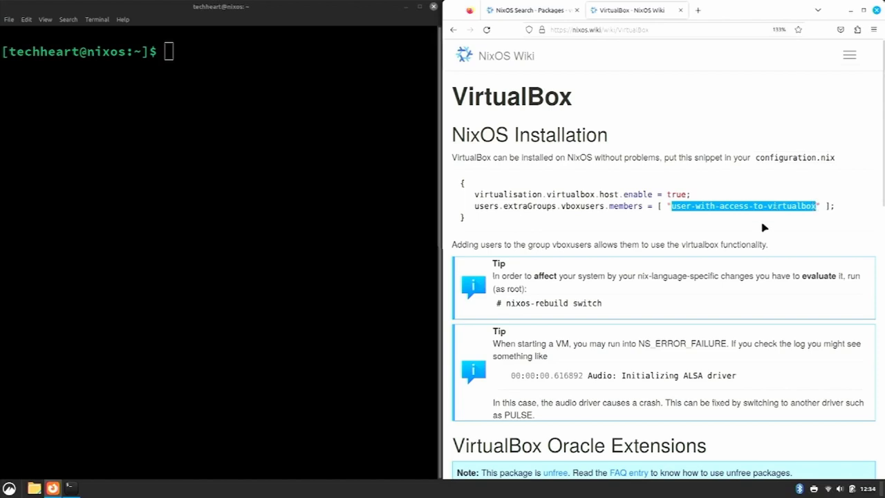
scroll(down, 3)
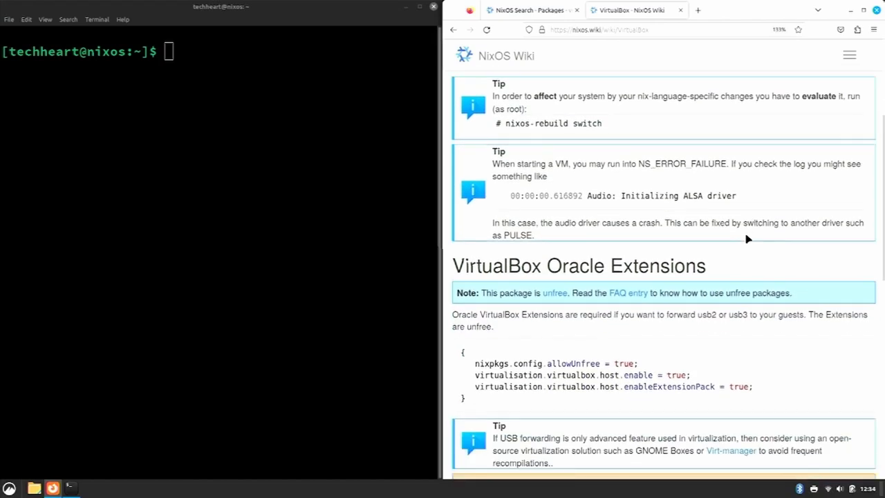
scroll(down, 3)
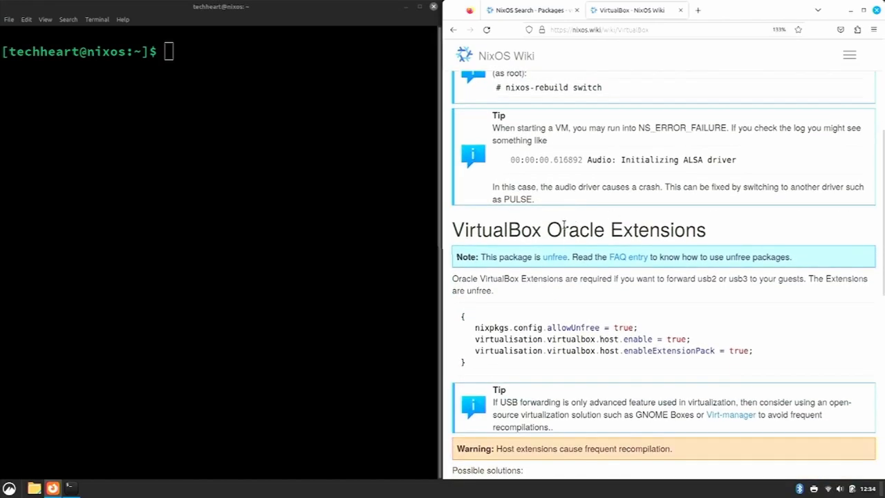
drag(702, 278, 747, 278)
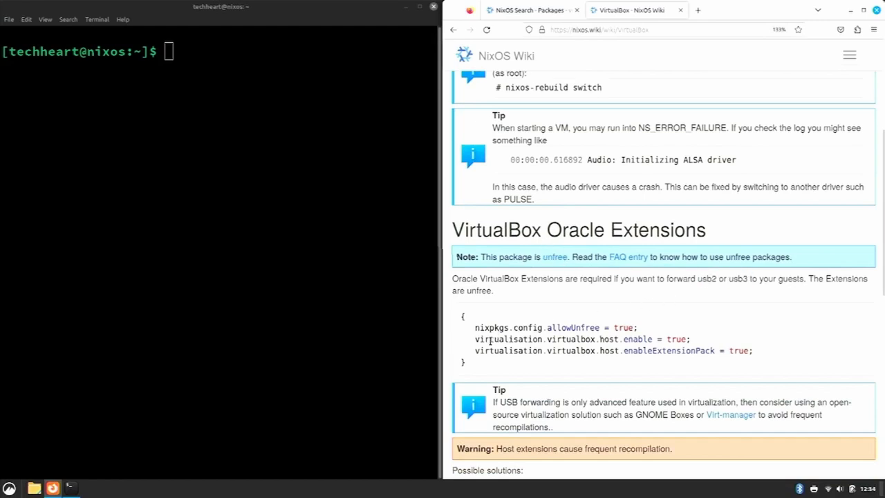
drag(490, 339, 685, 339)
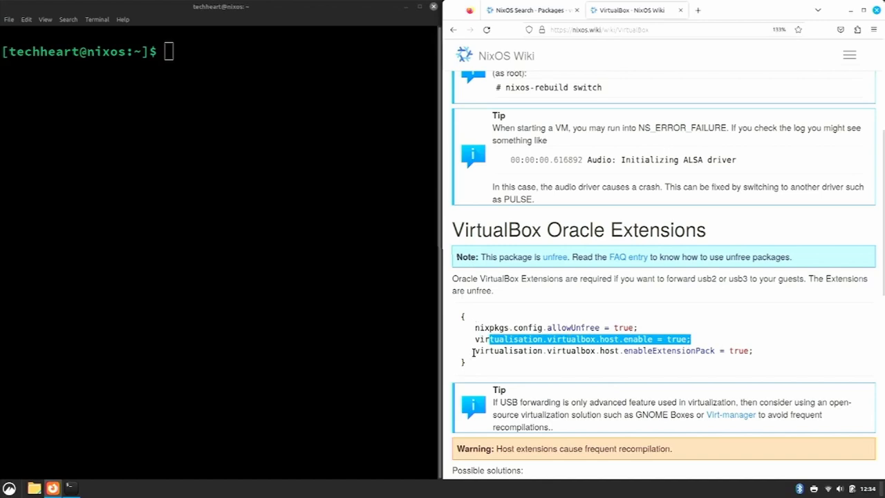
scroll(down, 3)
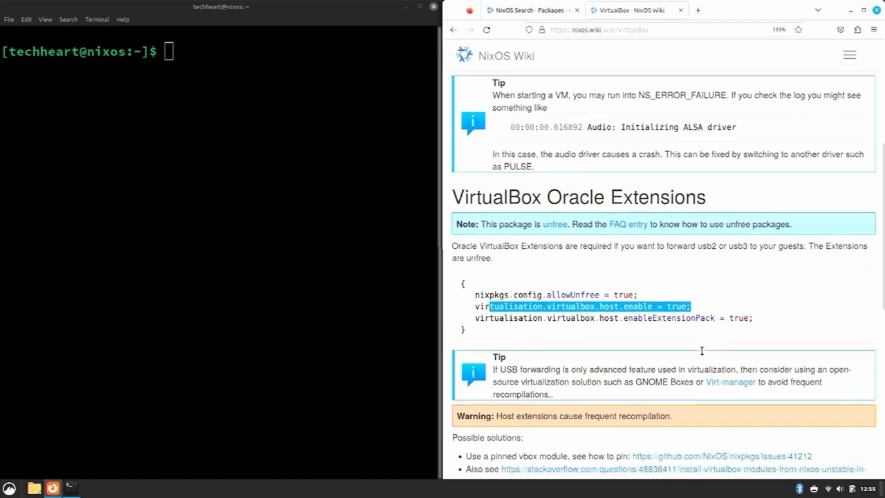
scroll(down, 3)
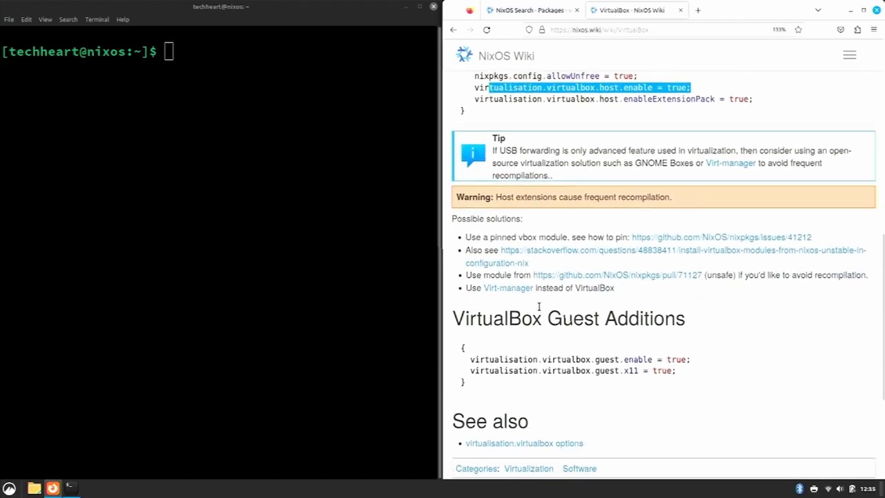
mouse_move(625, 349)
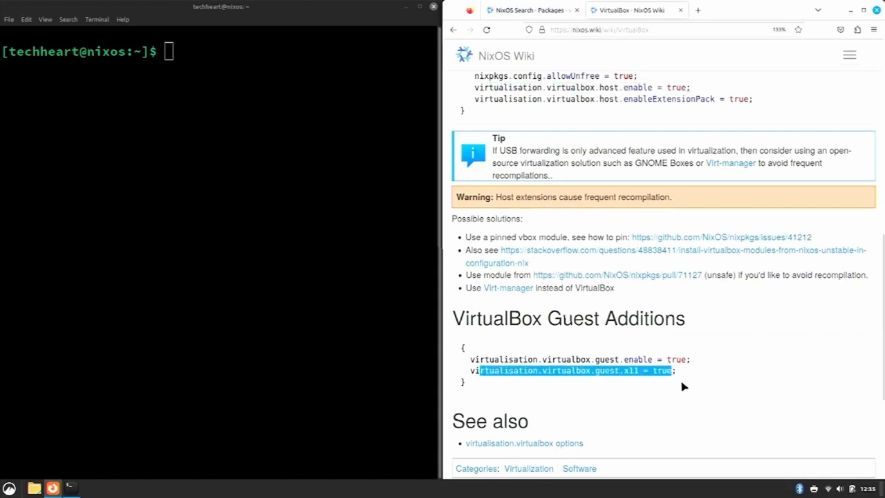
scroll(up, 3)
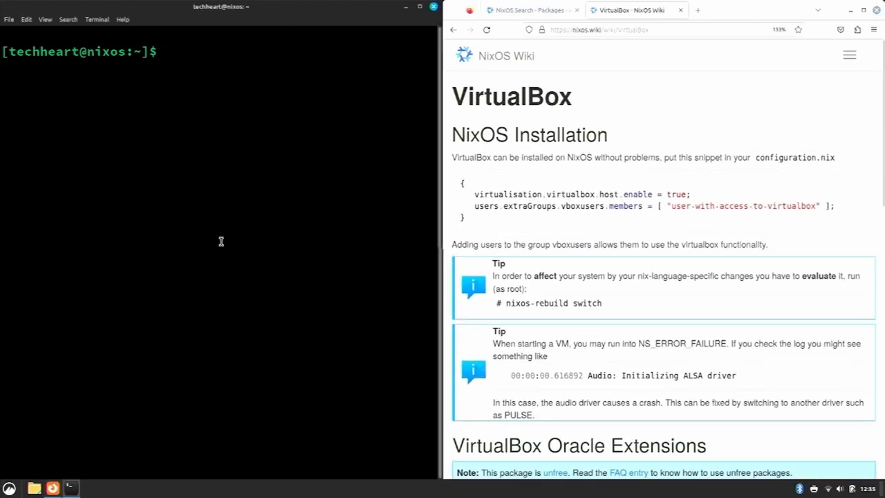
- Open /etc/nixos/configuration.nix in sudo vim and select the nixpkgs.config.allowUnfree line
text(cd /etc/nixos/)
text(sudo)
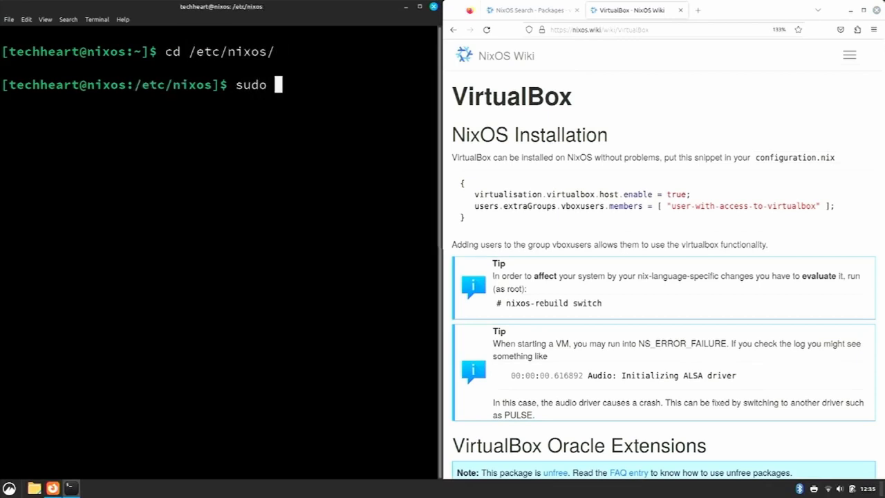
text(vim configuration.nix)
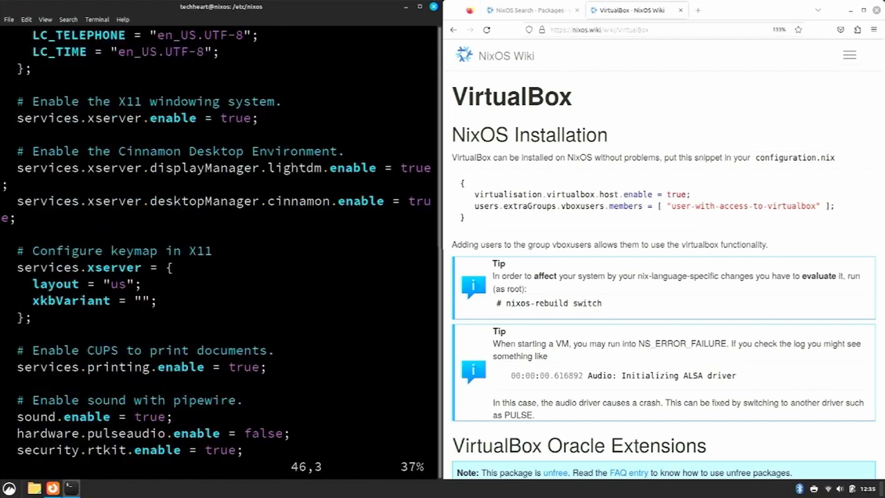
scroll(down, 3)
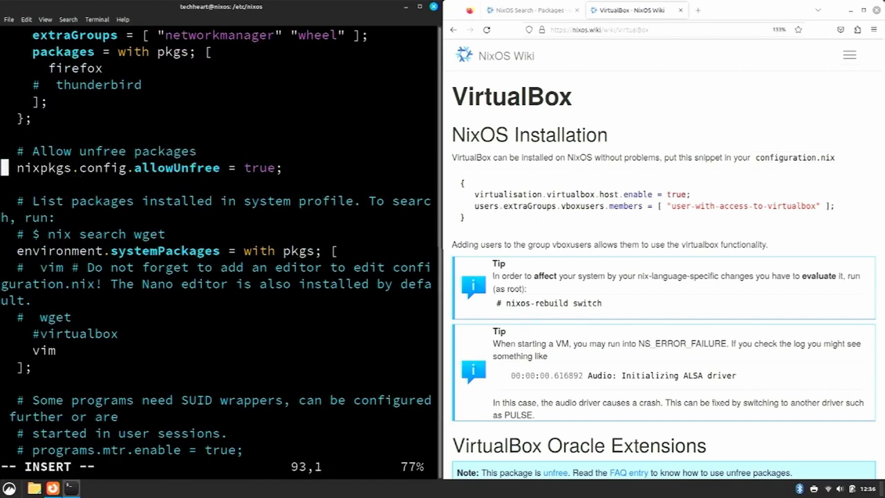
key(v)
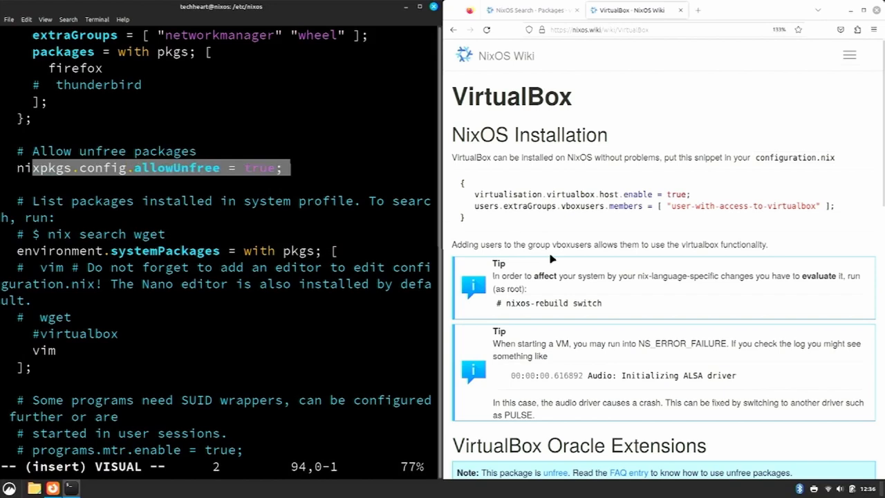
scroll(down, 3)
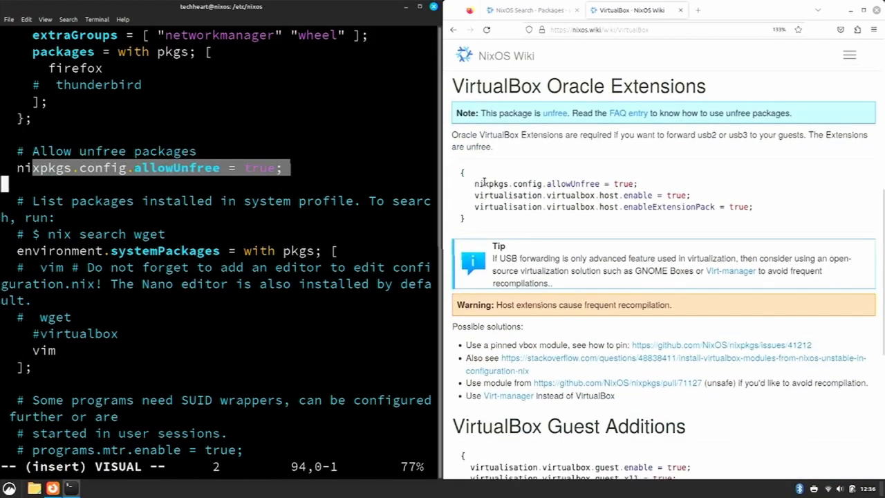
scroll(up, 3)
text(# Virt)
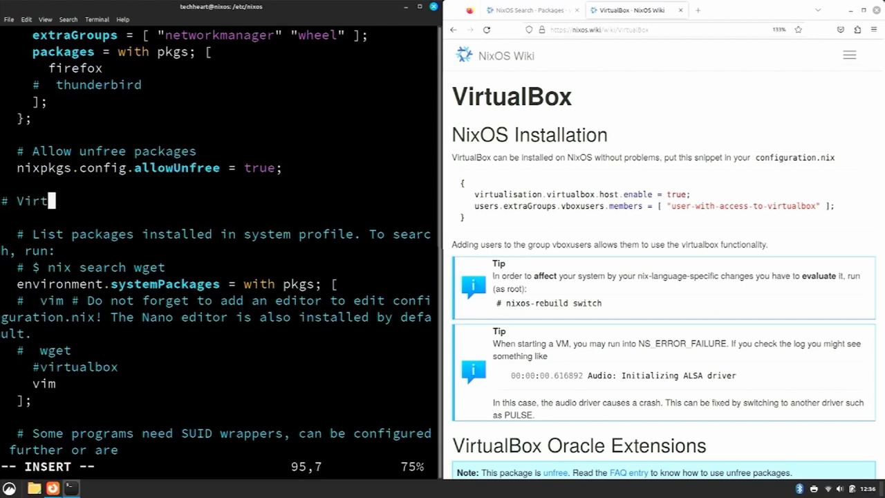
- Add a '# VirtualBox Setup;' block with host.enable = true and vboxusers members "techheart"
text(ualBox)
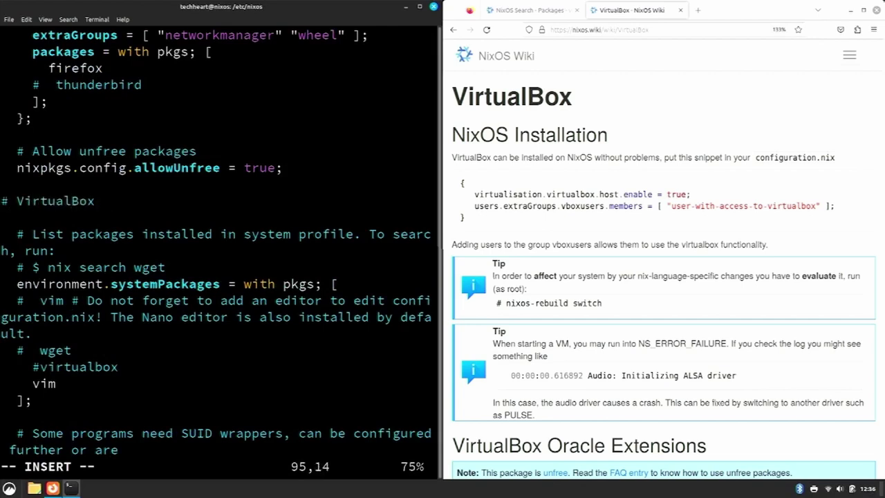
text(Setup;)
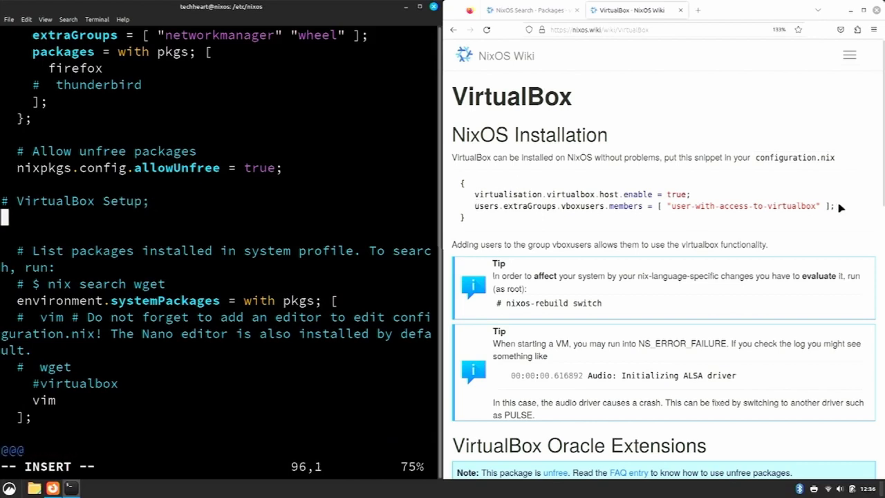
drag(470, 193, 837, 206)
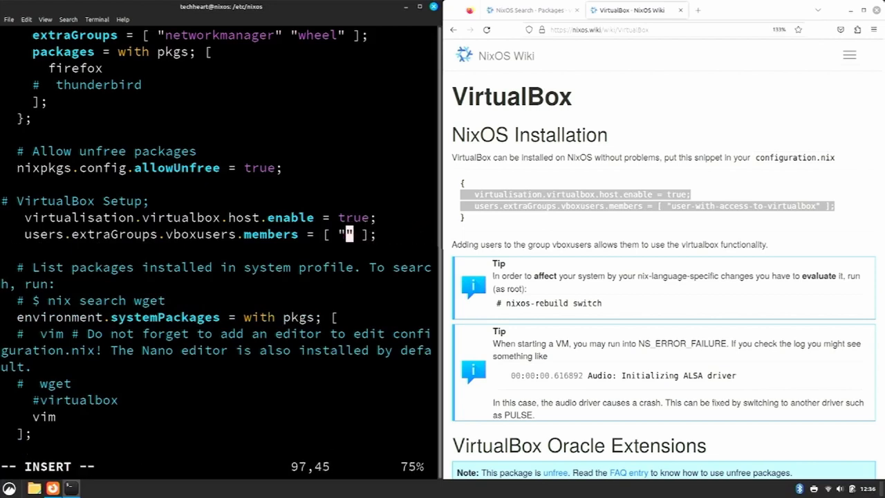
text(techheart)
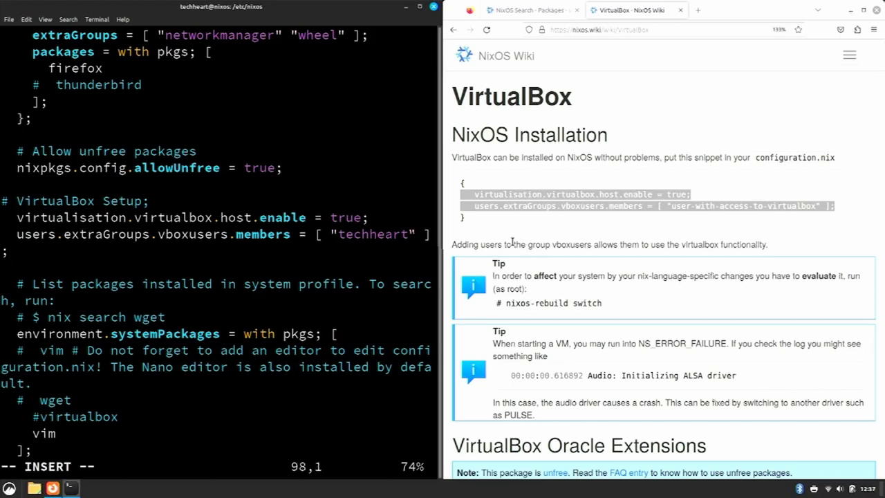
scroll(down, 3)
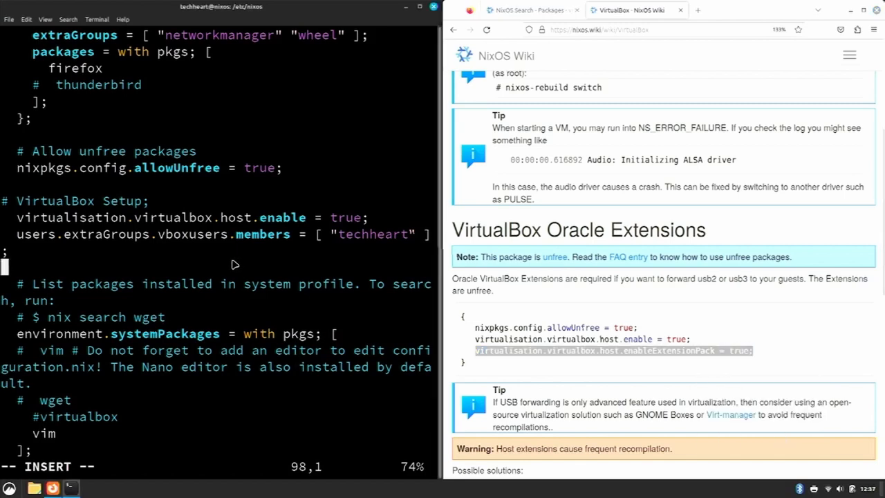
- Add enableExtensionPack = true plus the wiki's guest.enable and guest.x11 lines to the block
text(virtualisation.virtualbox.host.enableExtensionPack = true;)
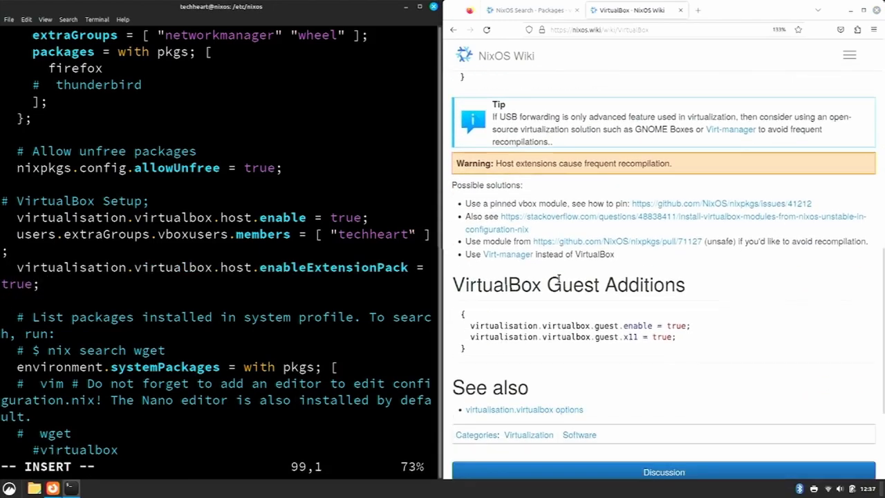
scroll(down, 3)
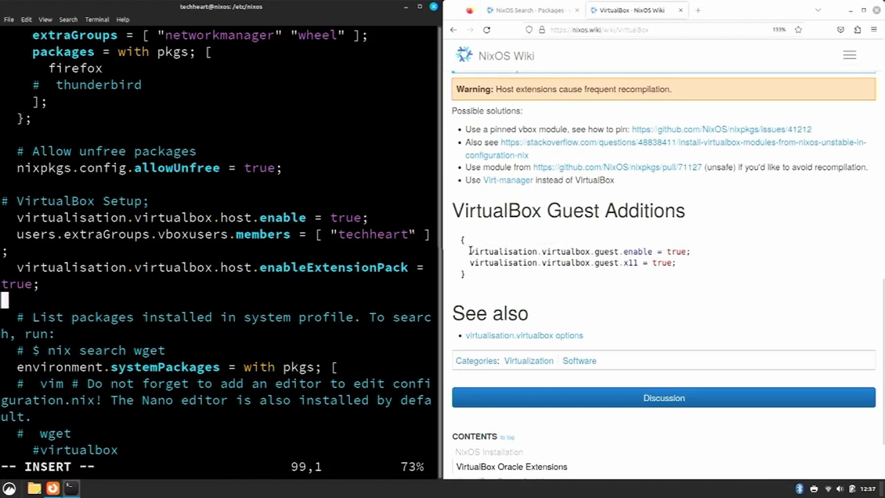
drag(469, 252, 677, 263)
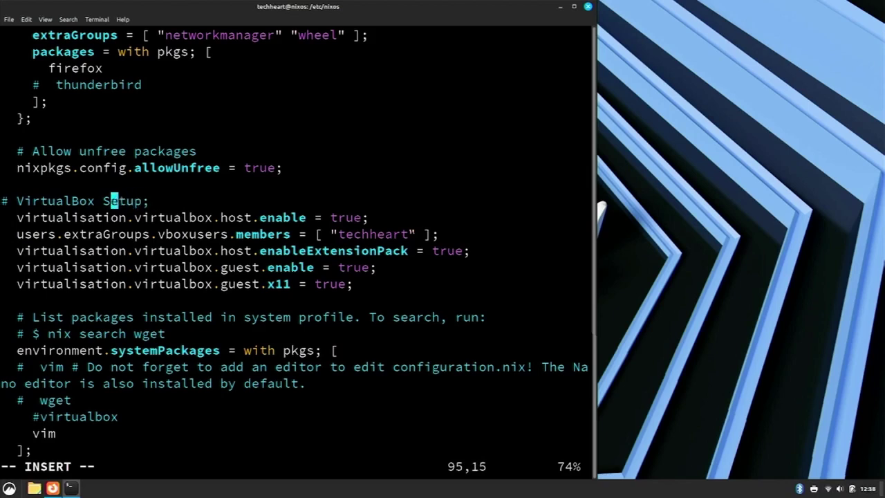
key(Down)
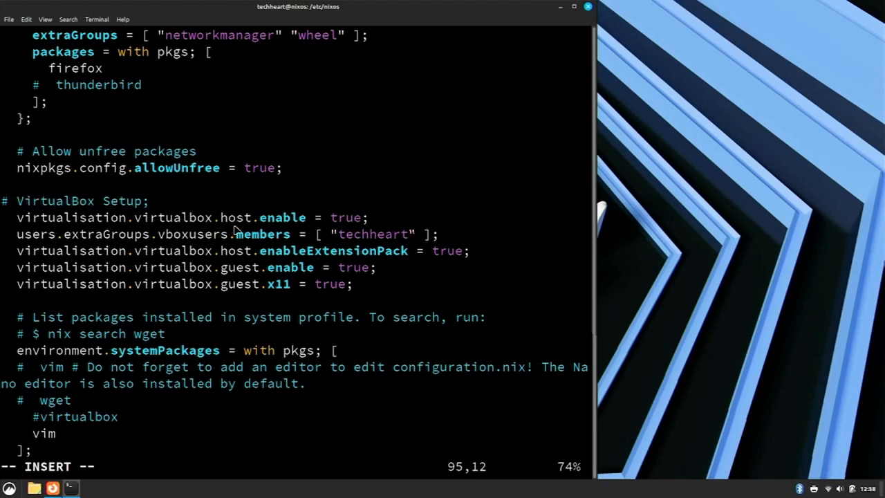
mouse_move(25, 233)
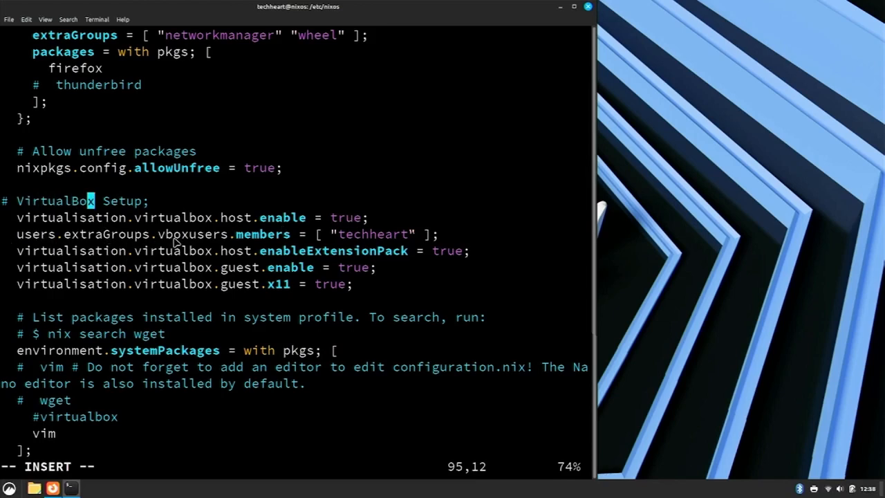
mouse_move(340, 238)
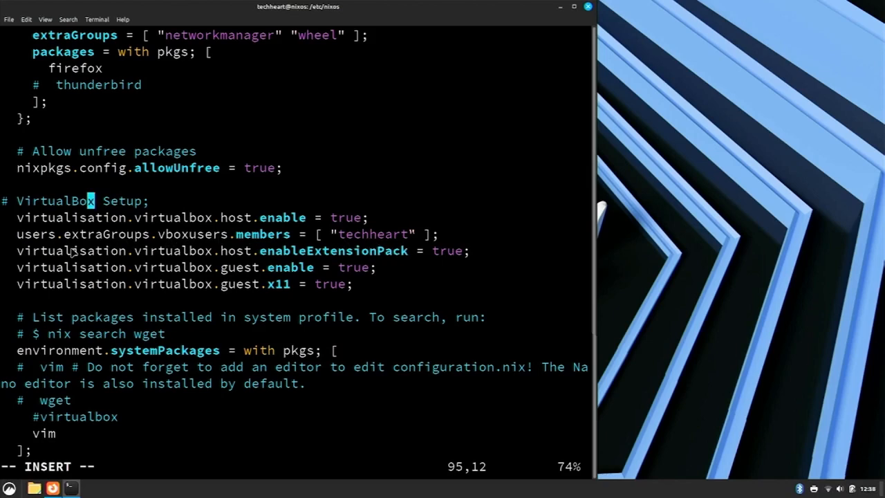
mouse_move(354, 257)
text(sudo nixos-)
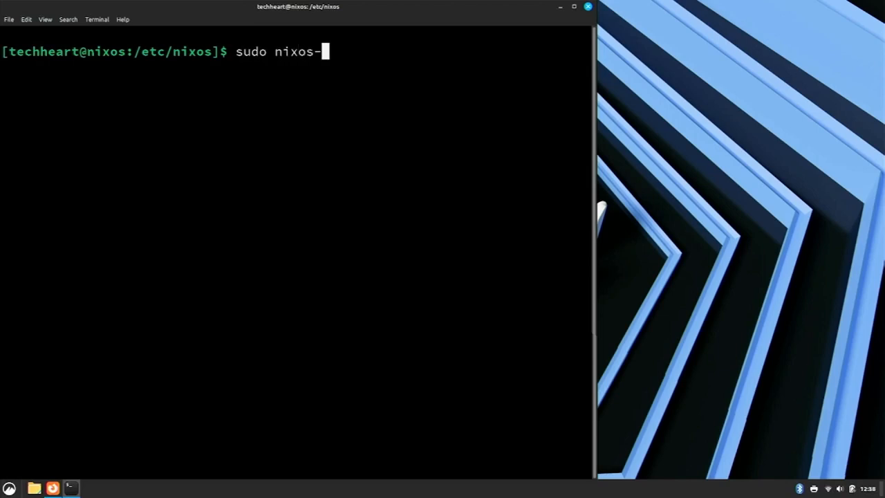
- Run sudo nixos-rebuild switch, then sudo reboot now once activation finishes
text(rebuild switch)
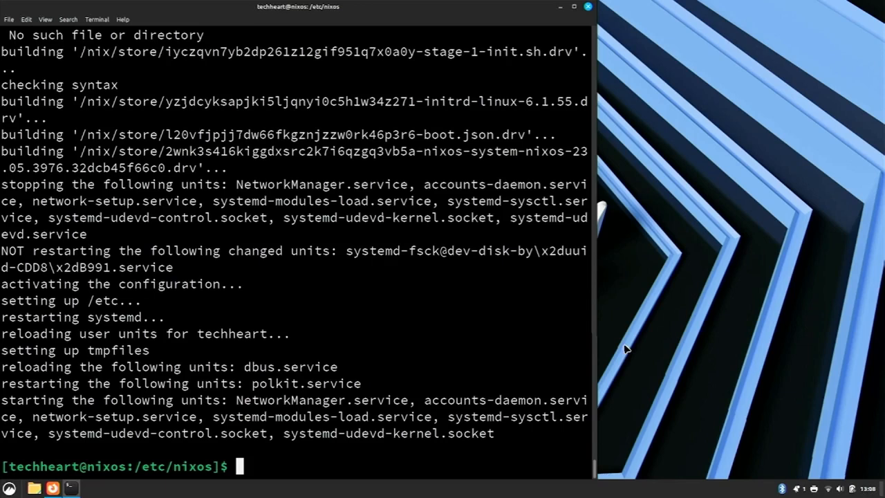
text(sudo)
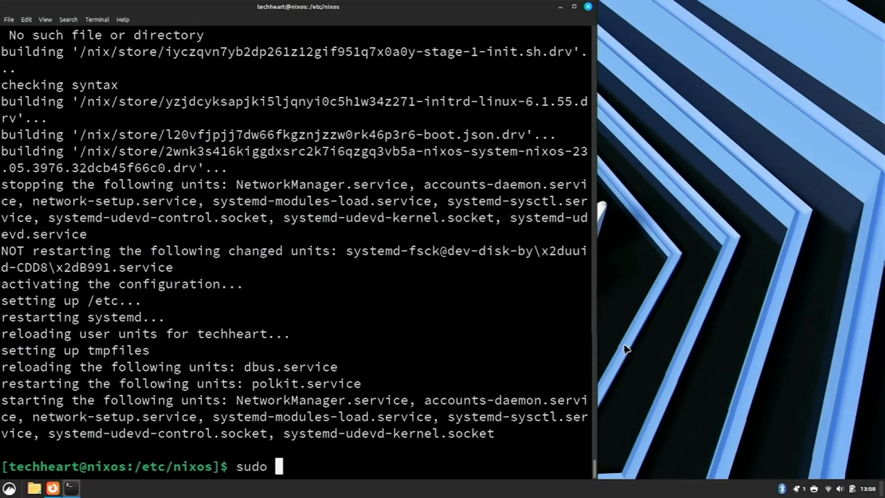
text(reboot now)
text(virtu)
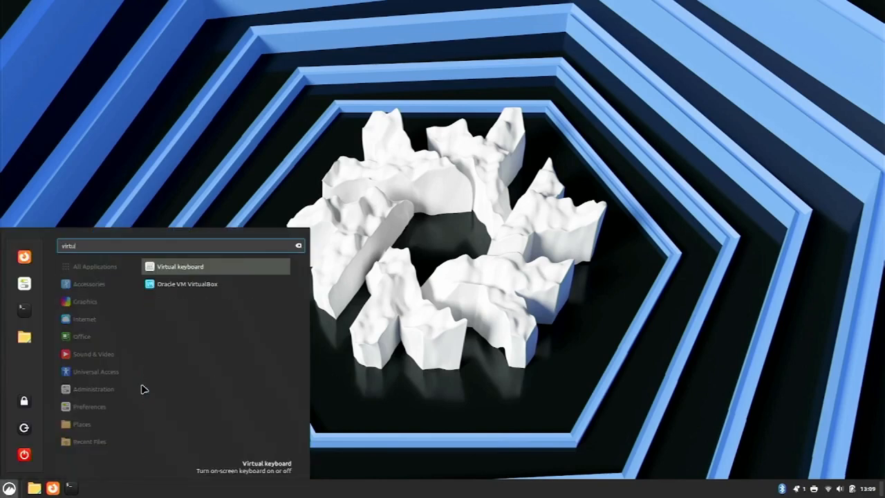
- Launch VirtualBox, start the Whonix-Gateway-Xfce VM and enlarge its window to fill the screen
click(189, 283)
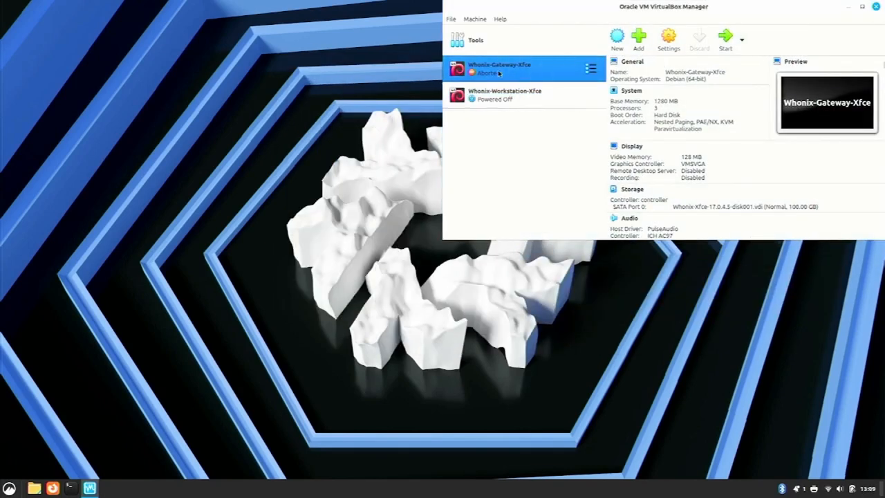
click(725, 36)
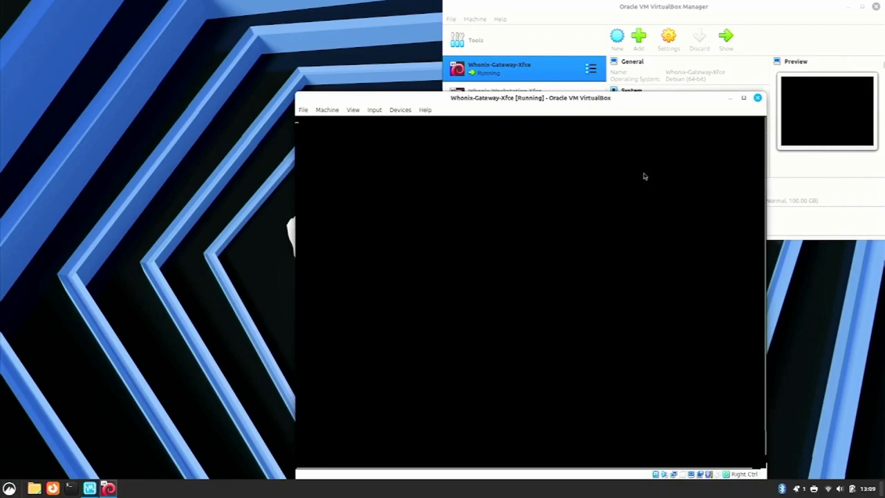
drag(531, 97, 443, 58)
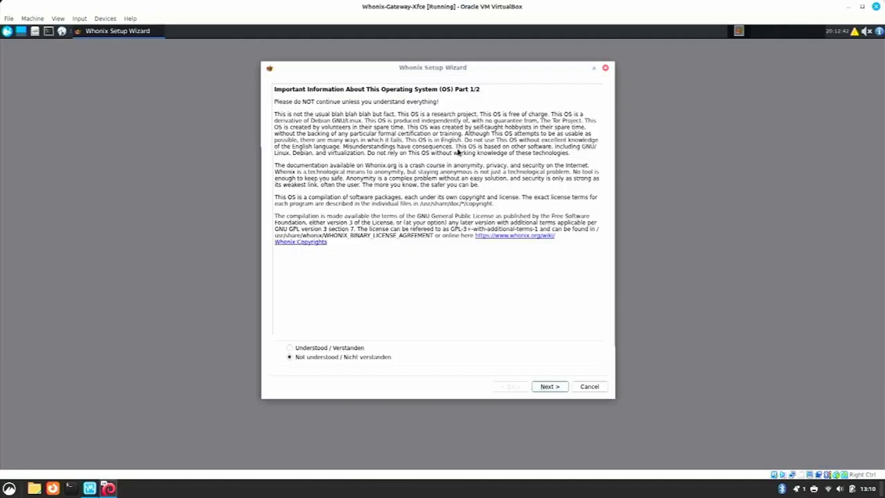
- Accept Understood, Next and Finish in the wizard, dismiss the Tor-disabled warning, and quit VirtualBox
click(551, 387)
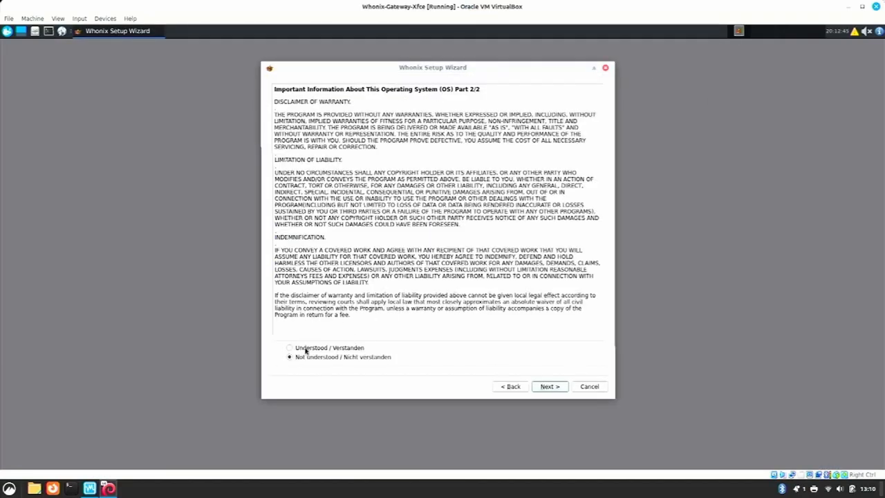
click(551, 386)
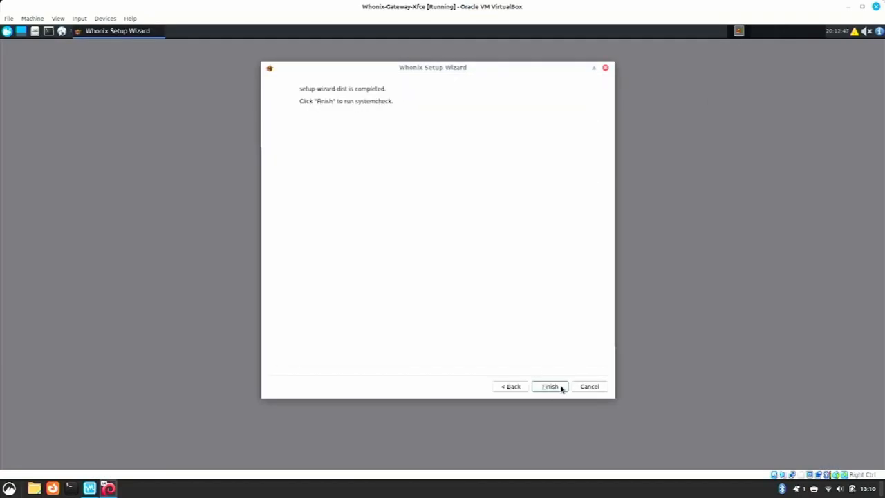
click(551, 386)
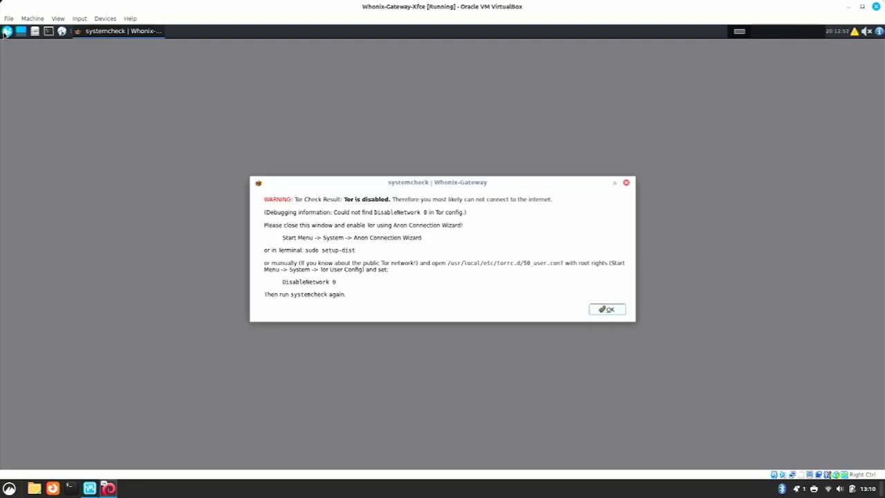
click(9, 33)
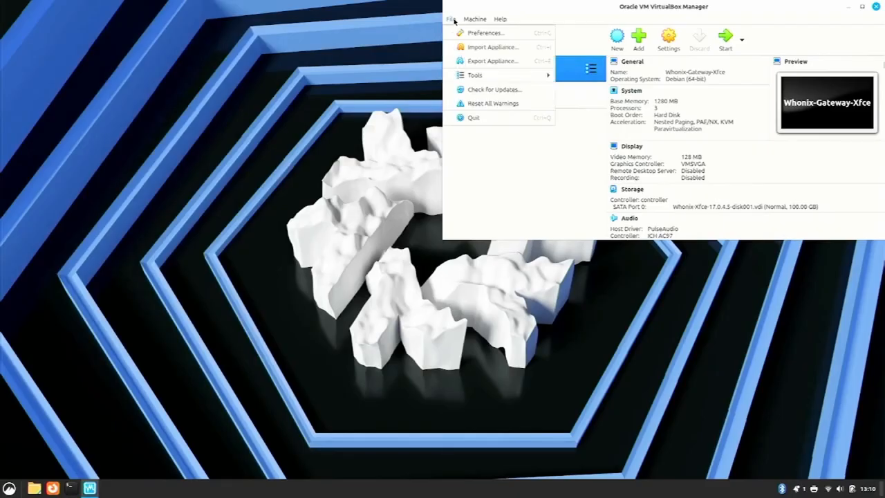
click(473, 118)
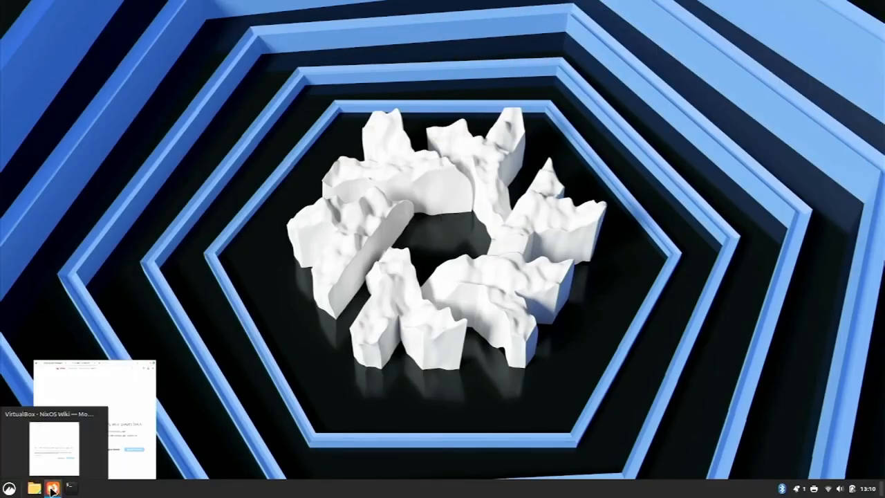
- Restore the NixOS Wiki VirtualBox page, scroll to its end, and launch a new terminal
click(52, 484)
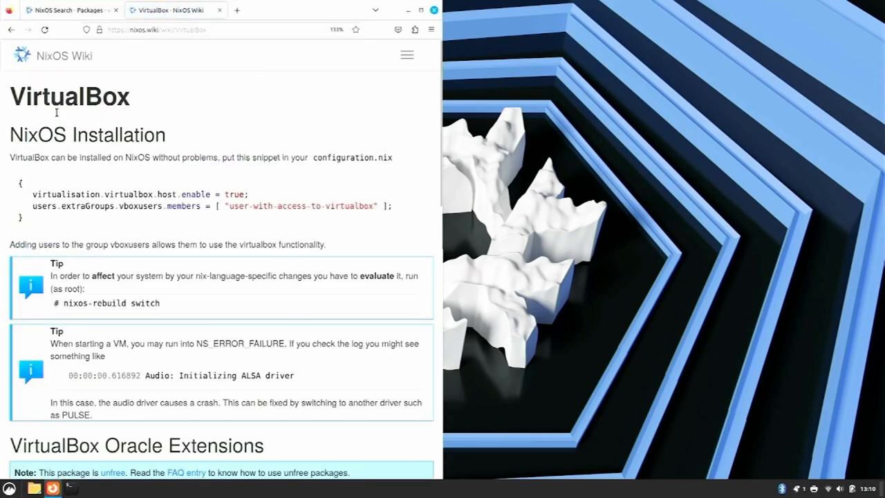
scroll(down, 3)
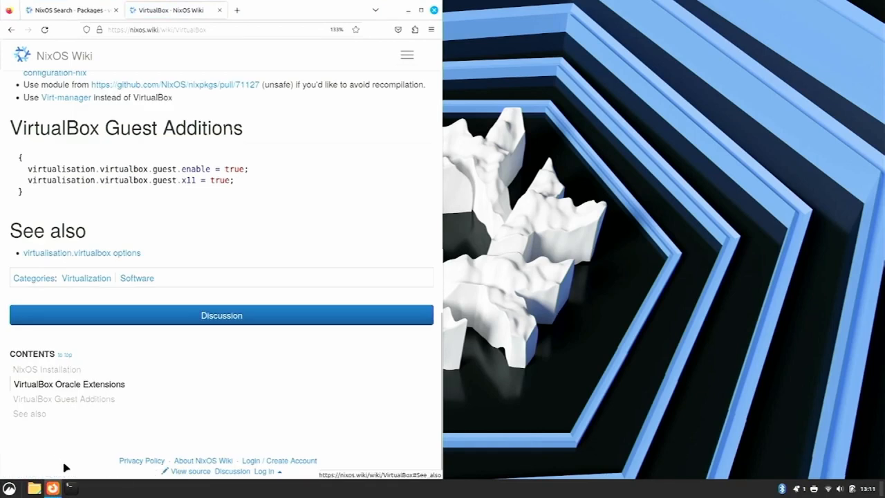
click(71, 485)
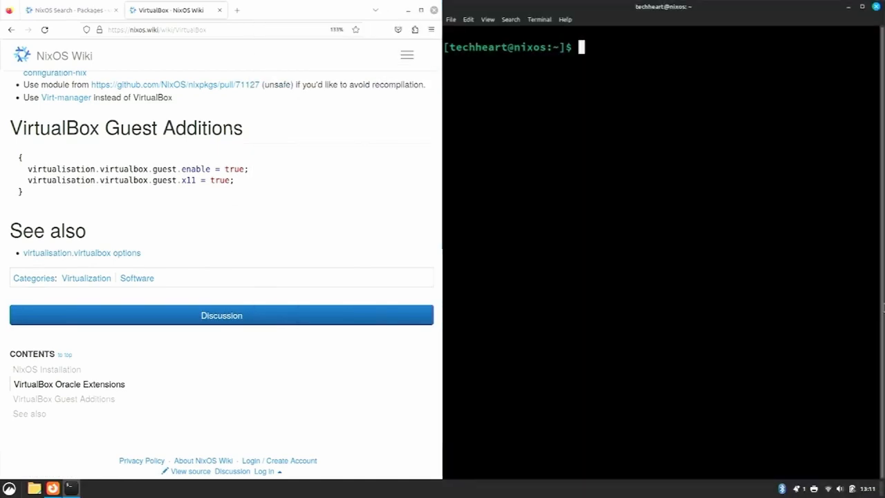
- Open /etc/nixos/configuration.nix in vim and follow the wiki's virtualisation.virtualbox options link
text(vim /etc/)
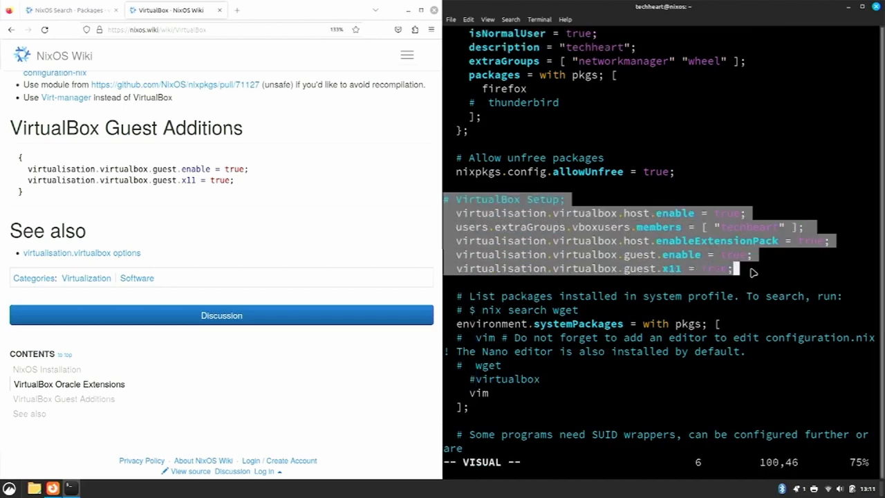
mouse_move(335, 358)
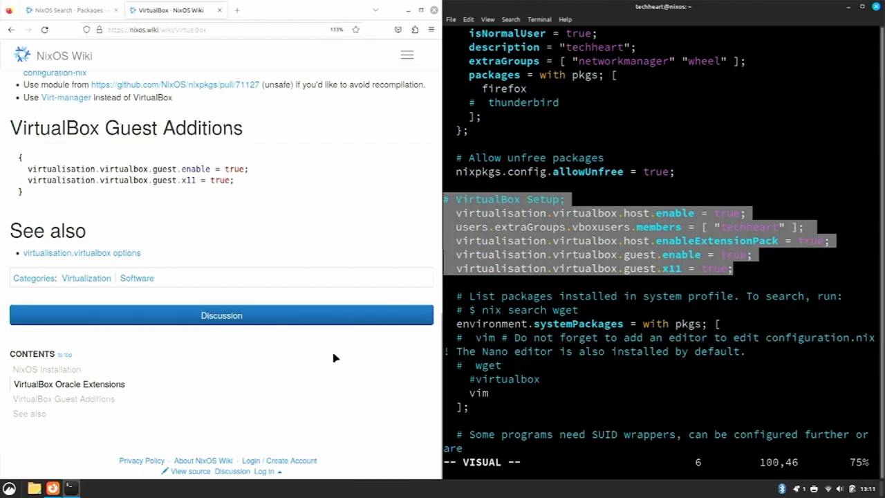
mouse_move(39, 262)
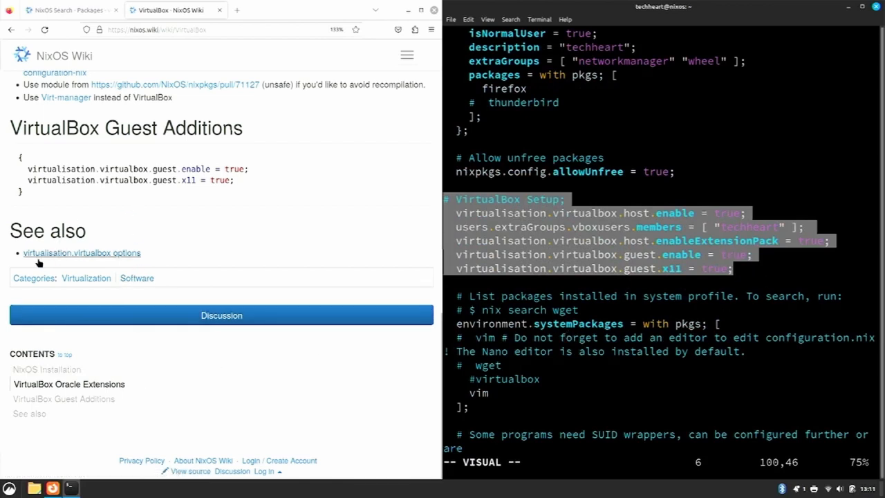
double_click(44, 230)
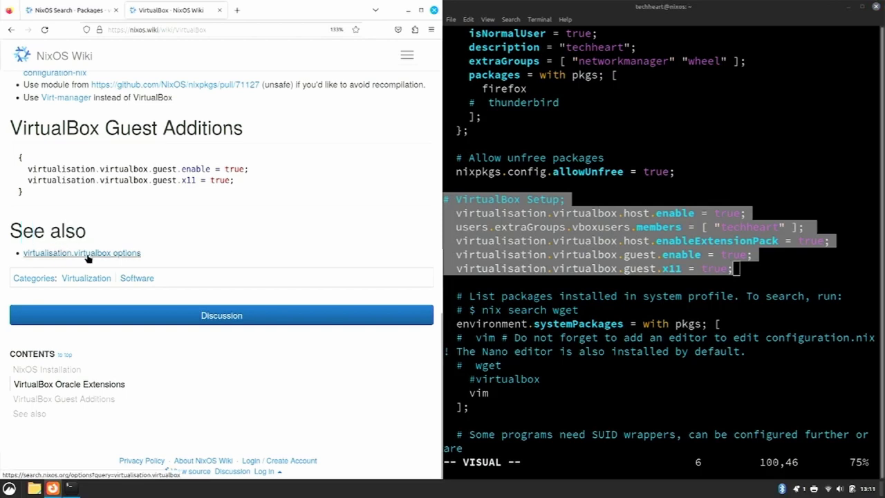
- Load the virtualisation.virtualbox options search and expand the host.enableHardening option's details
click(81, 253)
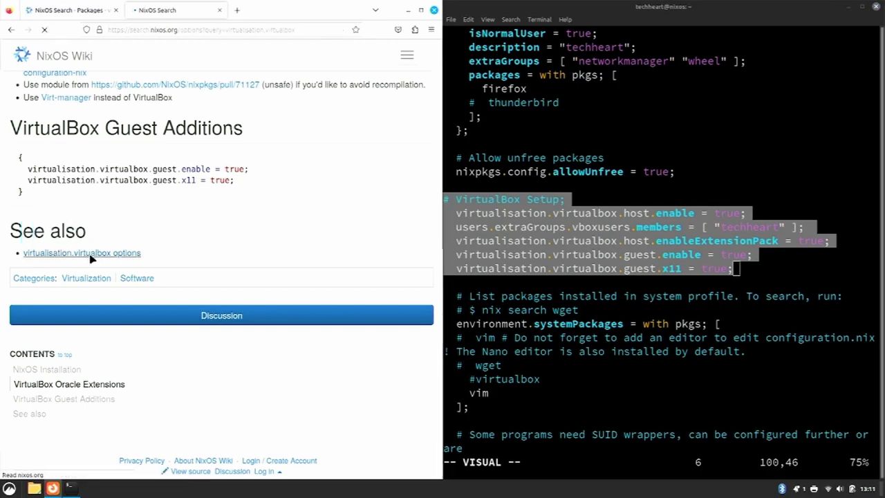
click(82, 251)
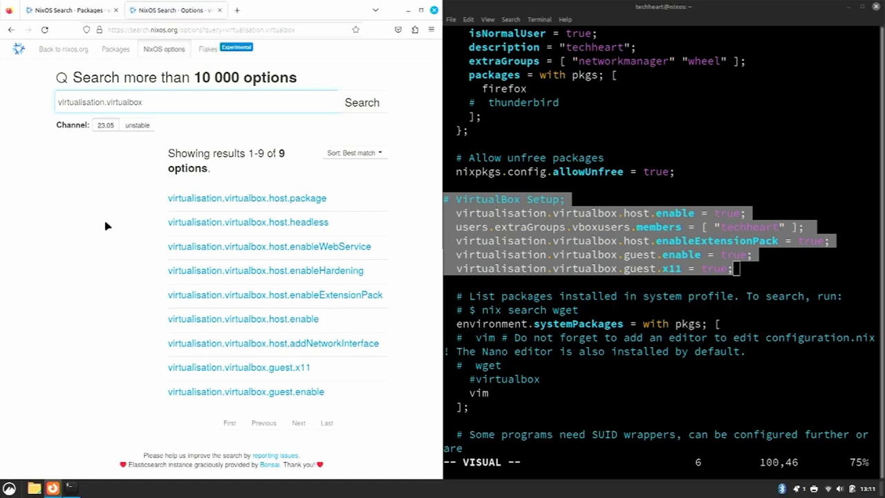
mouse_move(507, 233)
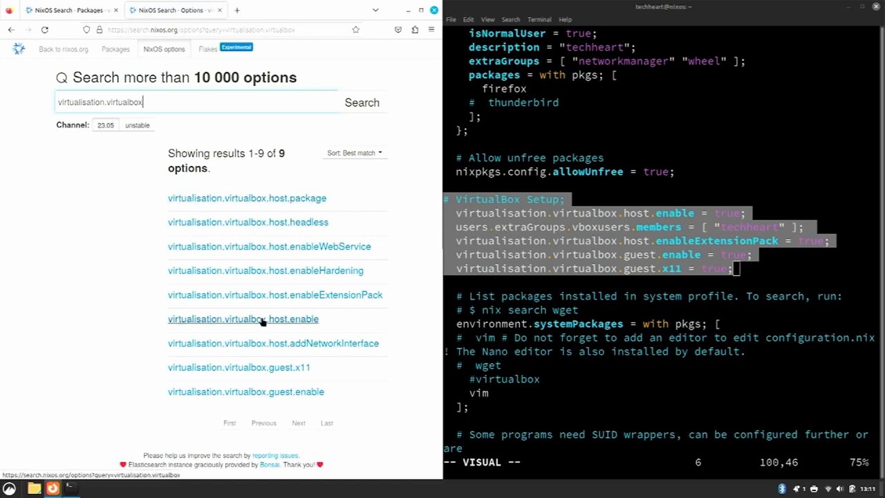
mouse_move(305, 277)
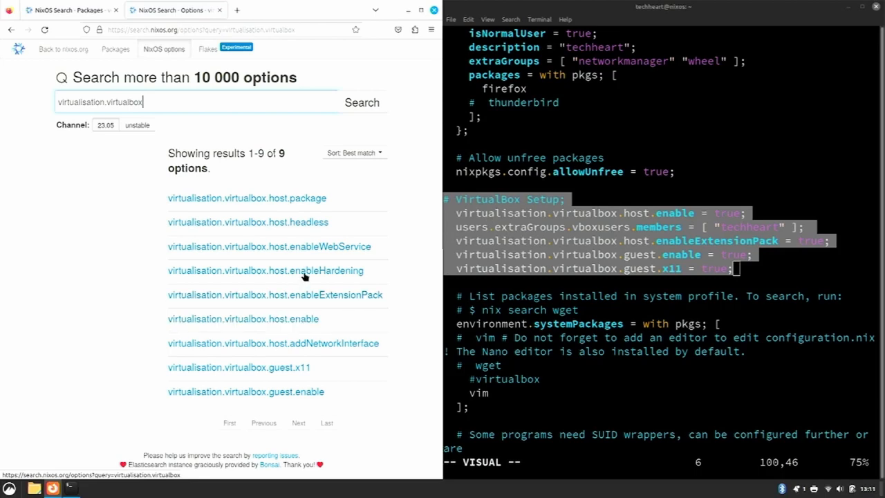
click(256, 270)
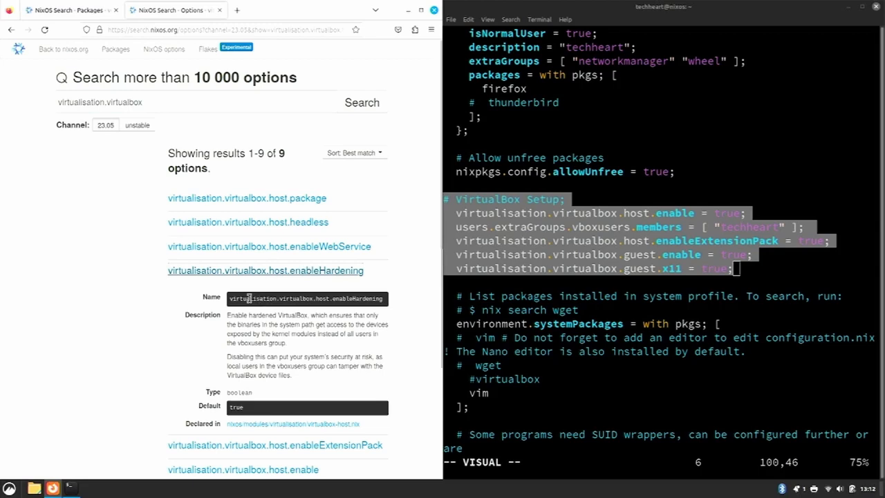
mouse_move(245, 279)
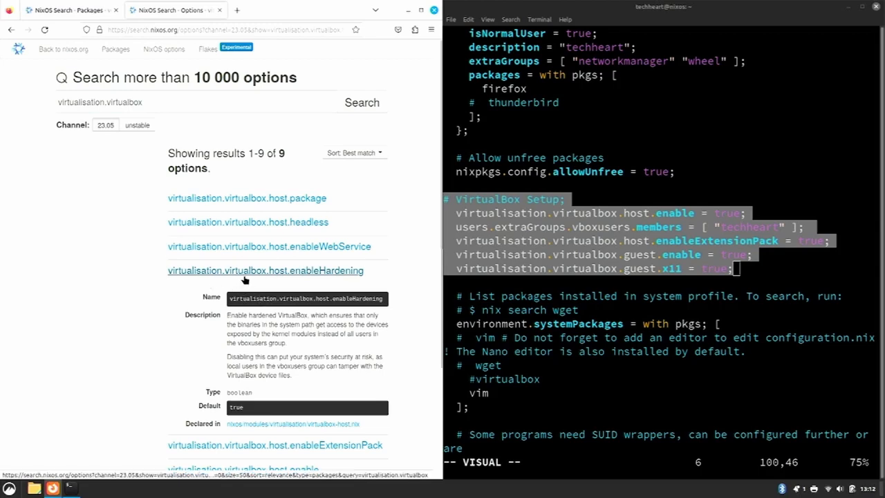
mouse_move(220, 327)
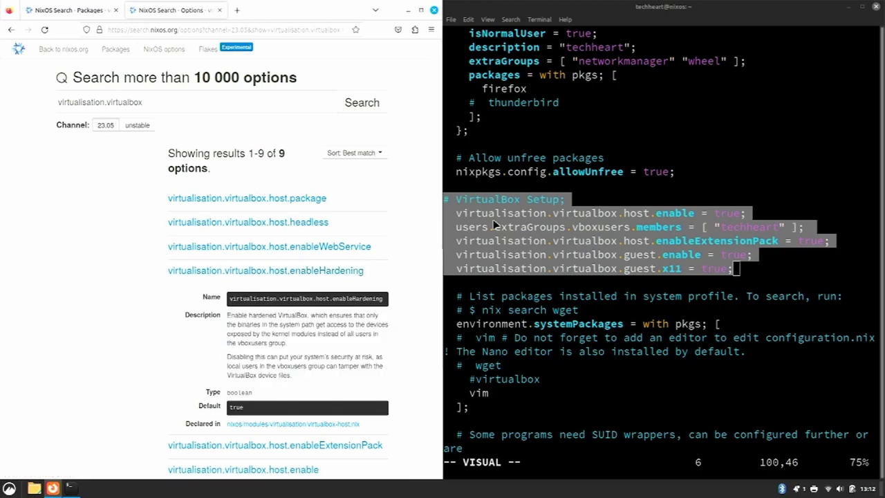
scroll(down, 3)
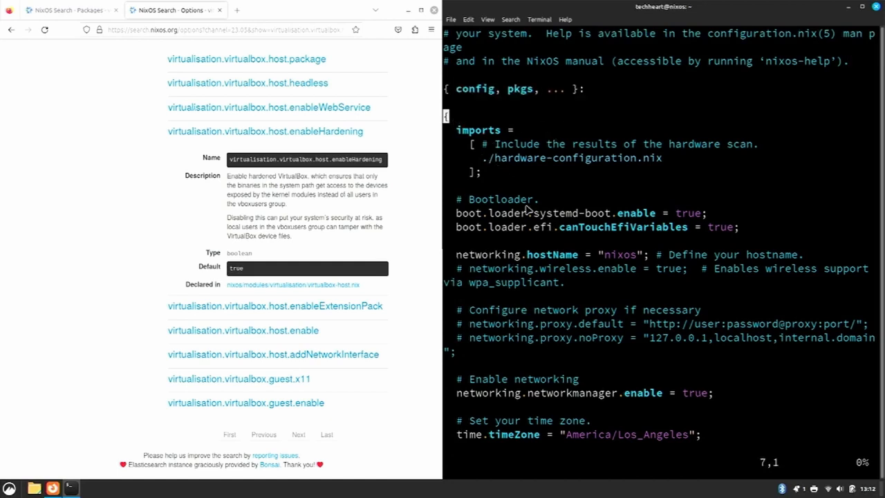
scroll(down, 3)
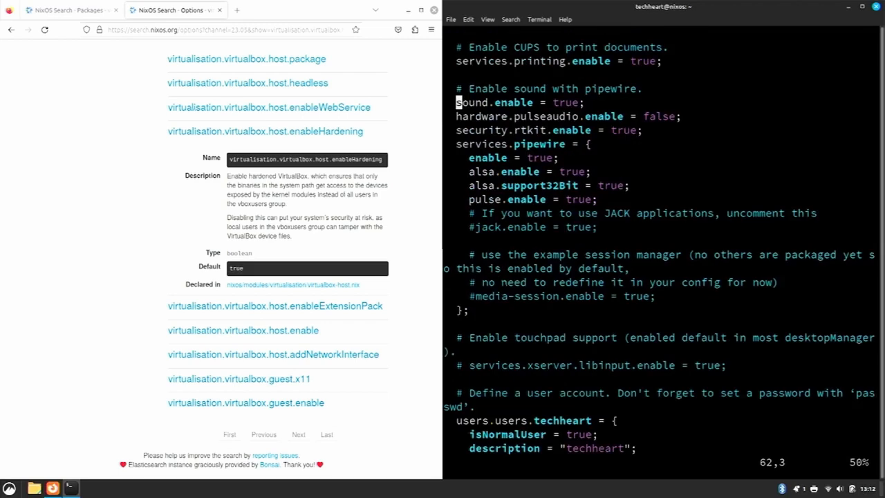
scroll(down, 3)
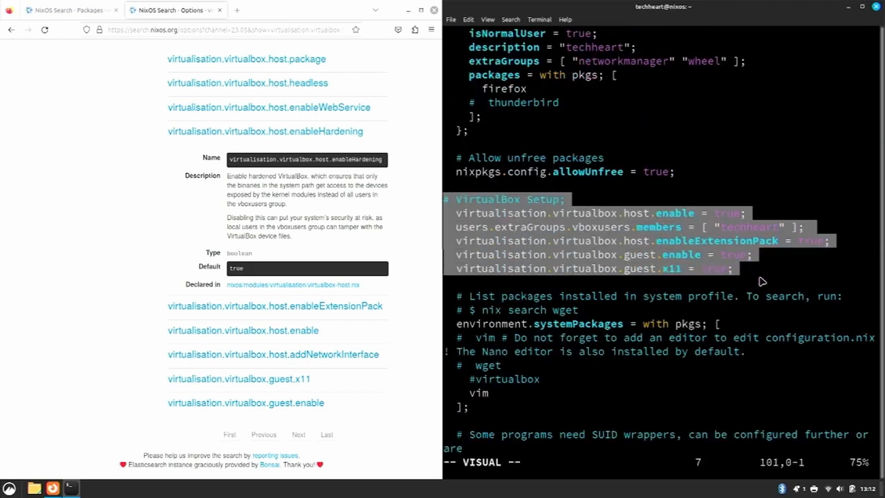
key(Escape)
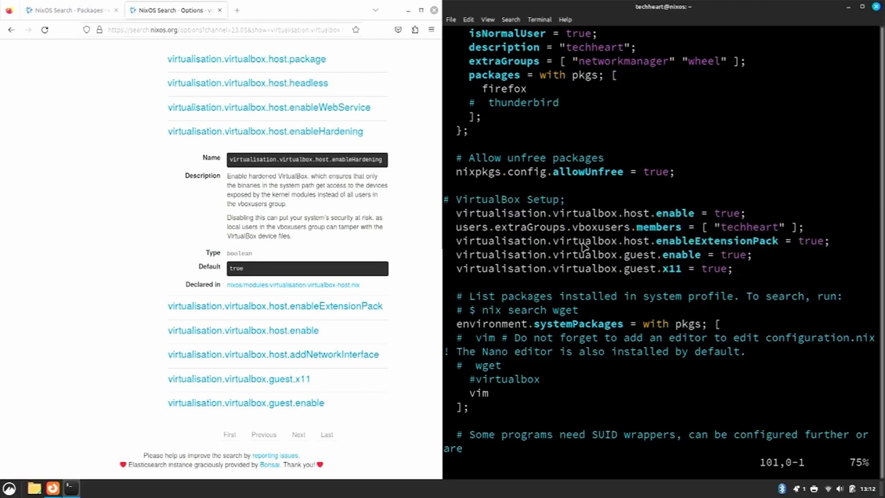
scroll(up, 3)
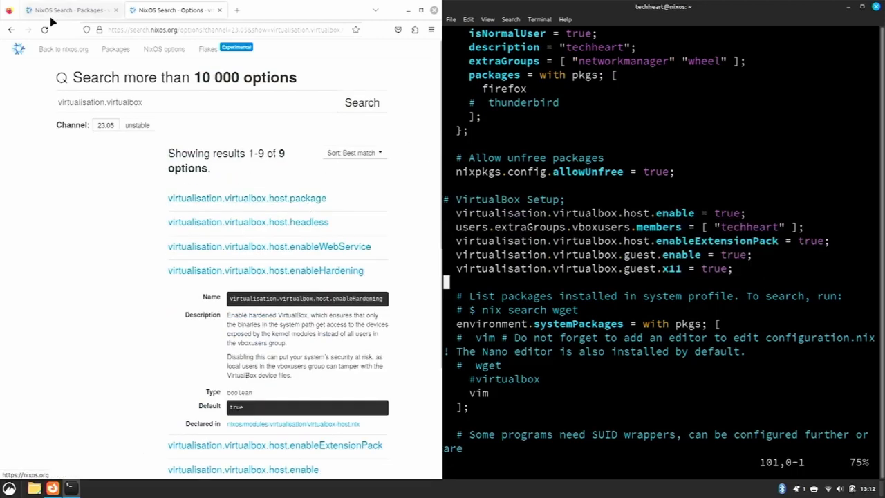